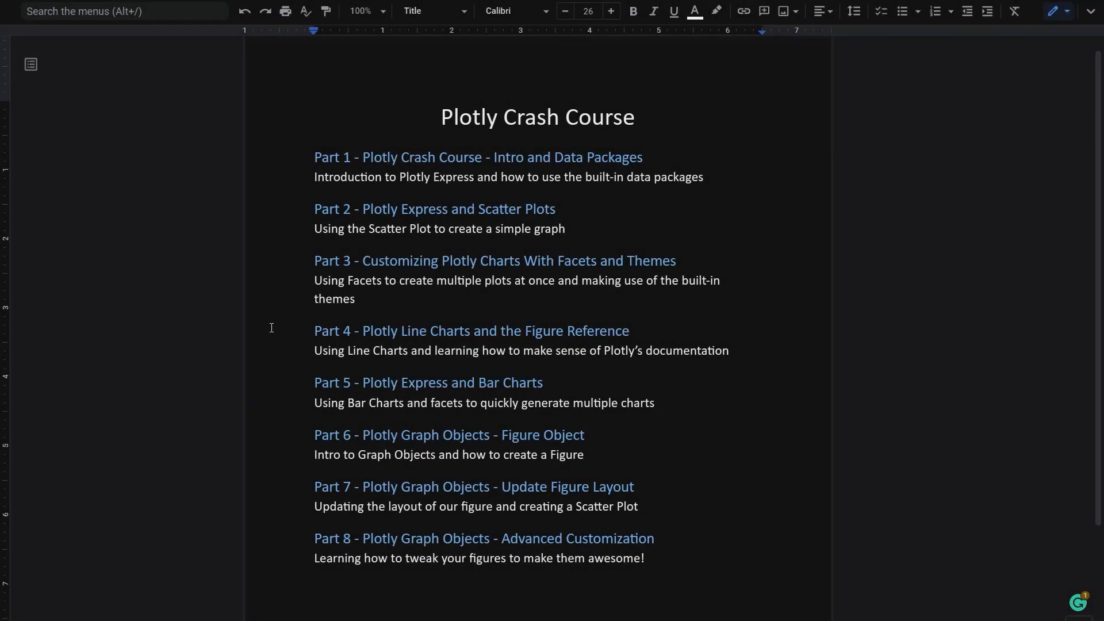
pyautogui.moveTo(308, 295)
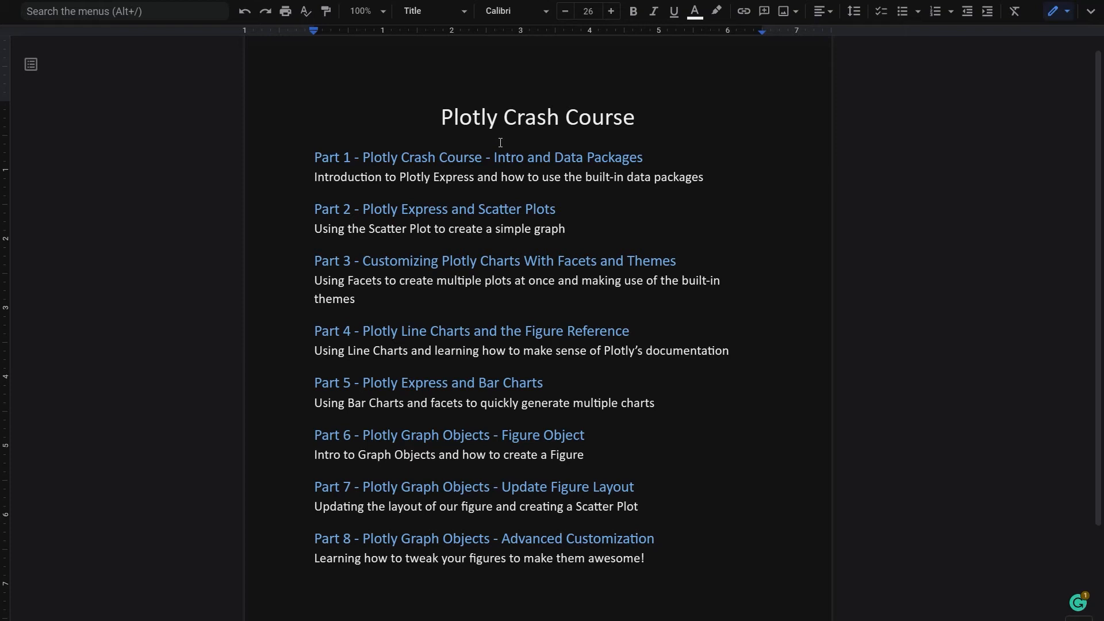
pyautogui.moveTo(248, 163)
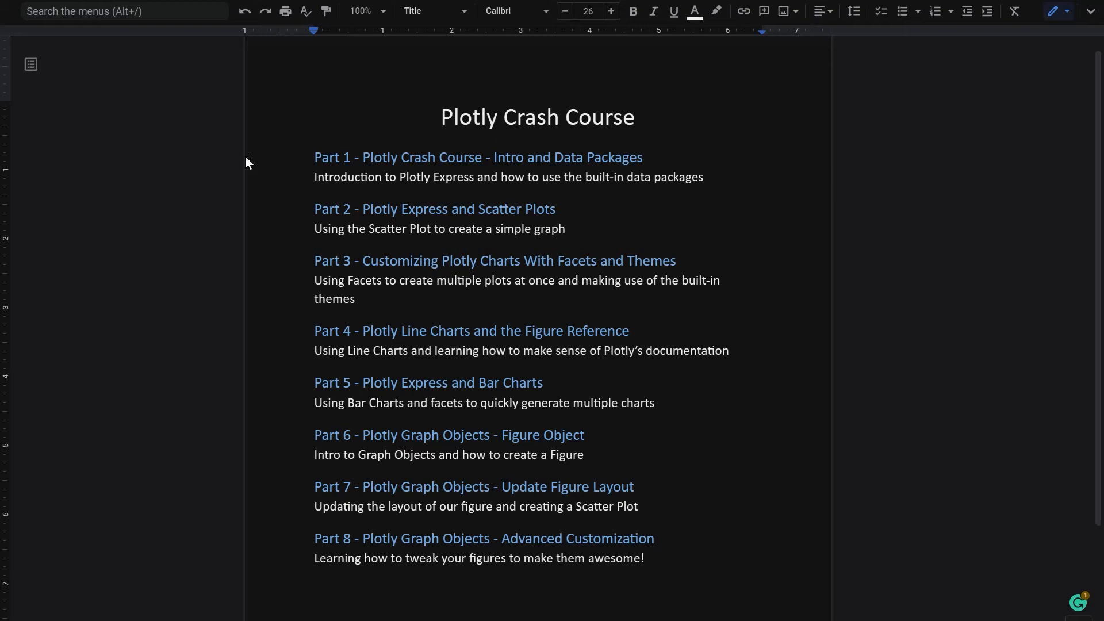
pyautogui.moveTo(399, 113)
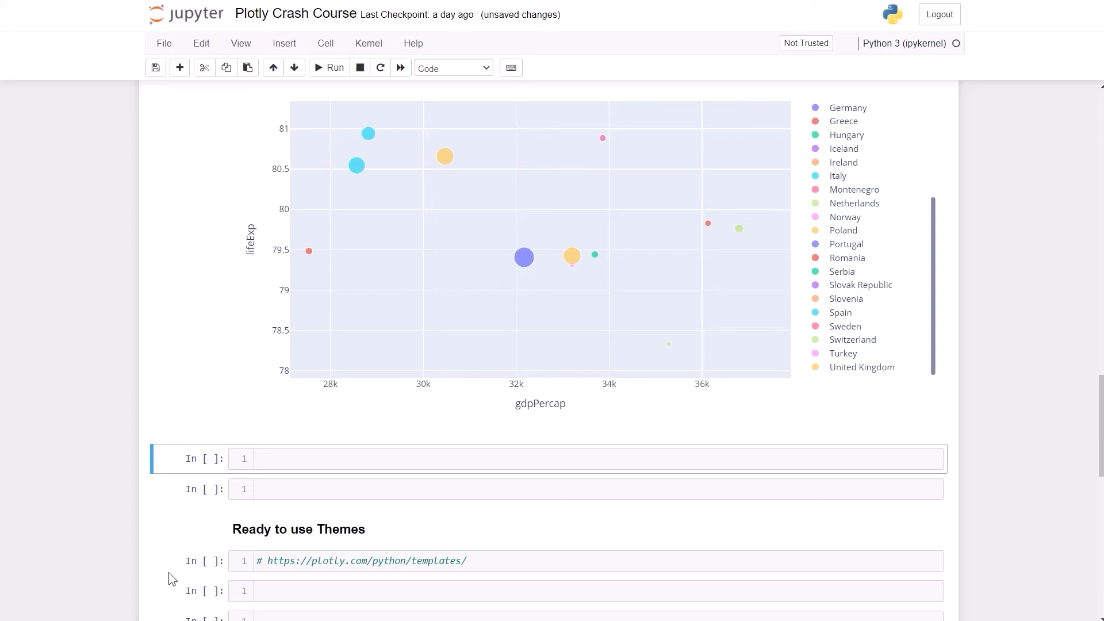
# Step: Filter df_ to Europe with year>1990 and display the resulting 120 × 8 table
pyautogui.write("df = df_[df_.continent=='Europe'].query('year>1990')")
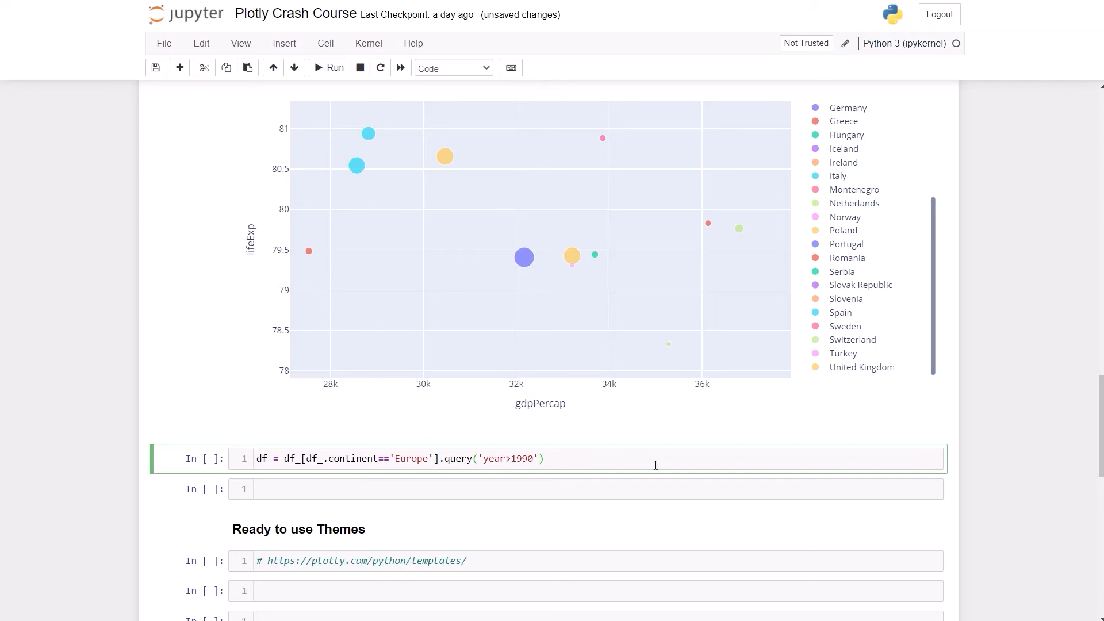
pyautogui.click(328, 68)
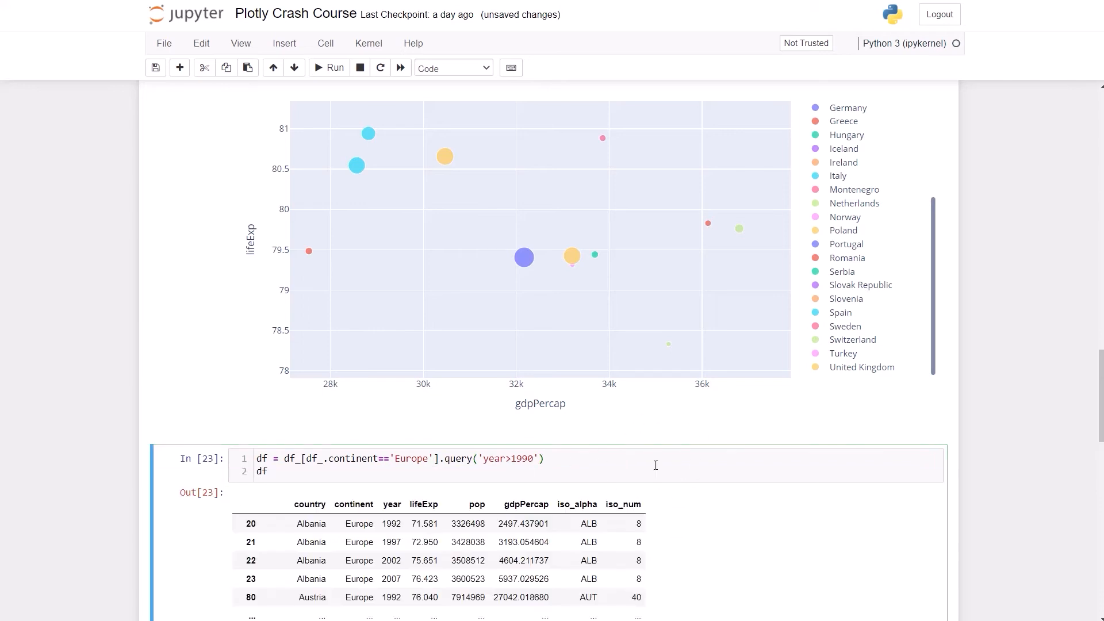
pyautogui.scroll(-3)
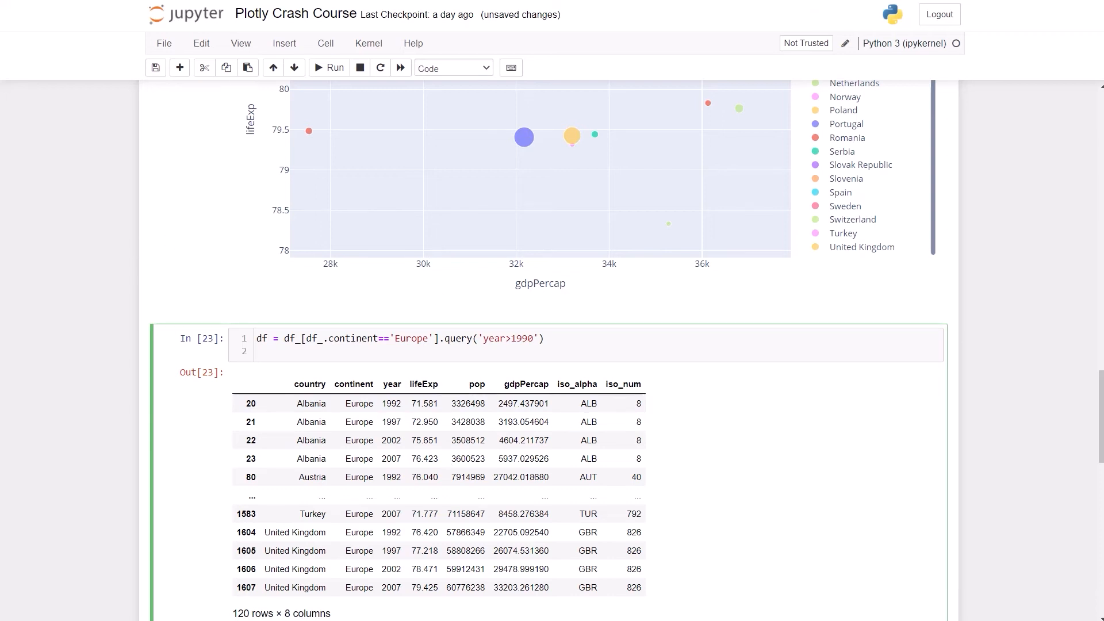
# Step: Plot lifeExp vs gdpPercap coloured by country, faceted by year, height 500, and run it
pyautogui.write('fig = px.scatter(df, x="gdpPercap", y="lifeExp", color=\'country\'')
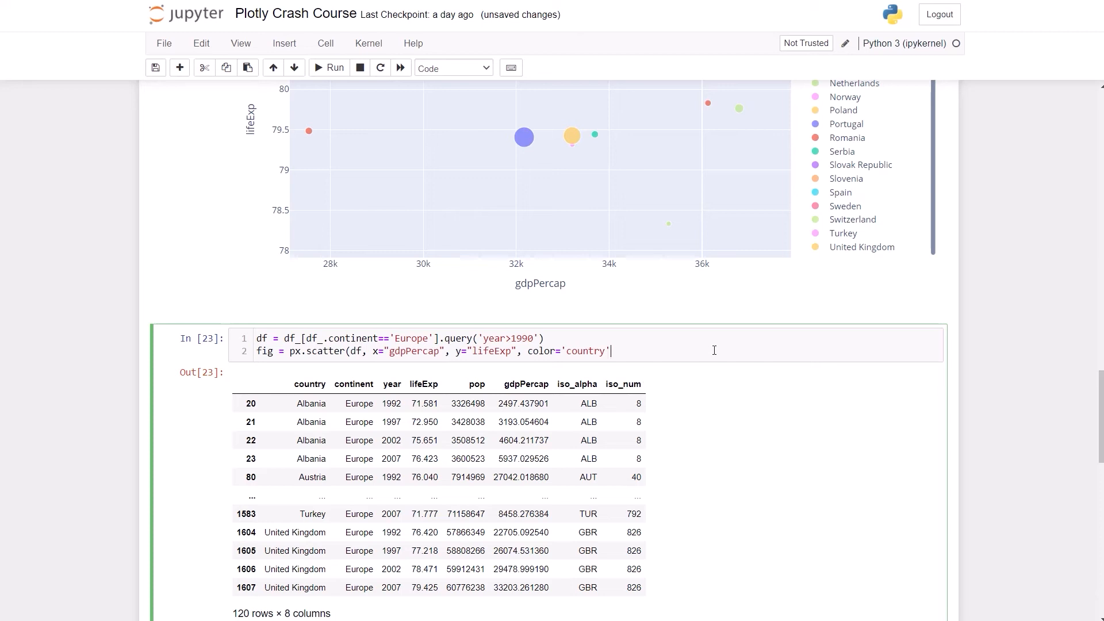
pyautogui.write(',')
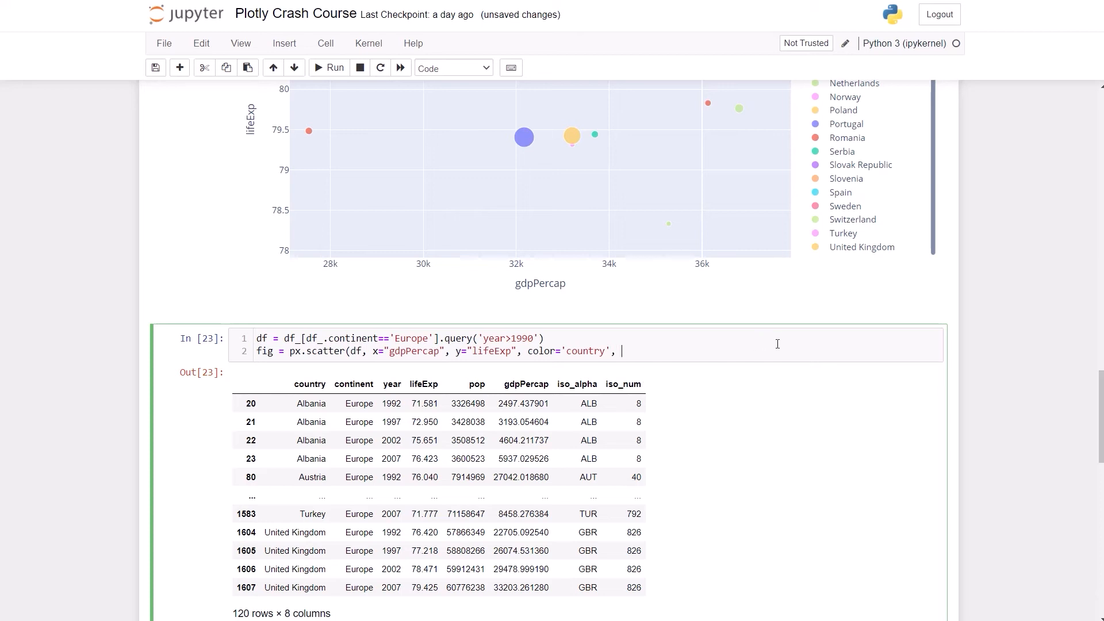
pyautogui.write('fa')
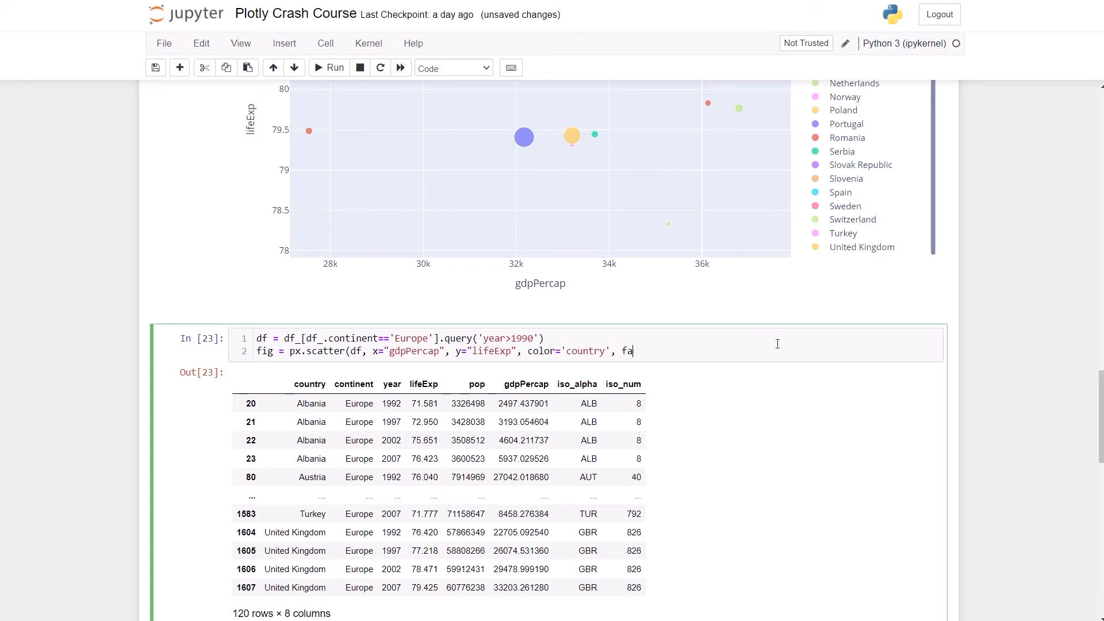
pyautogui.write('cet_row')
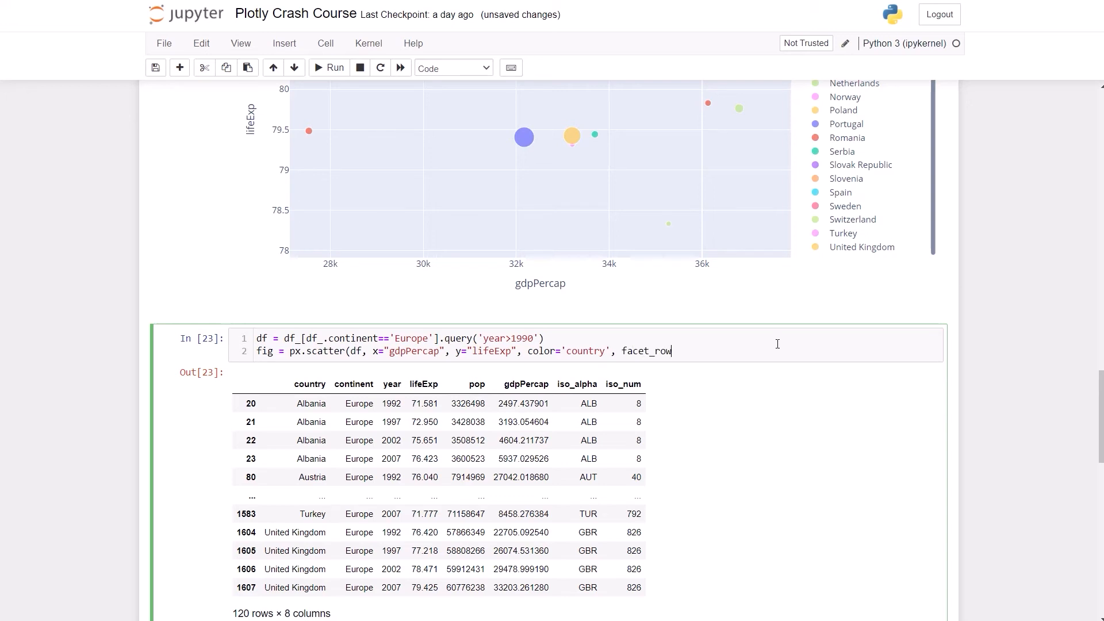
pyautogui.write("=''")
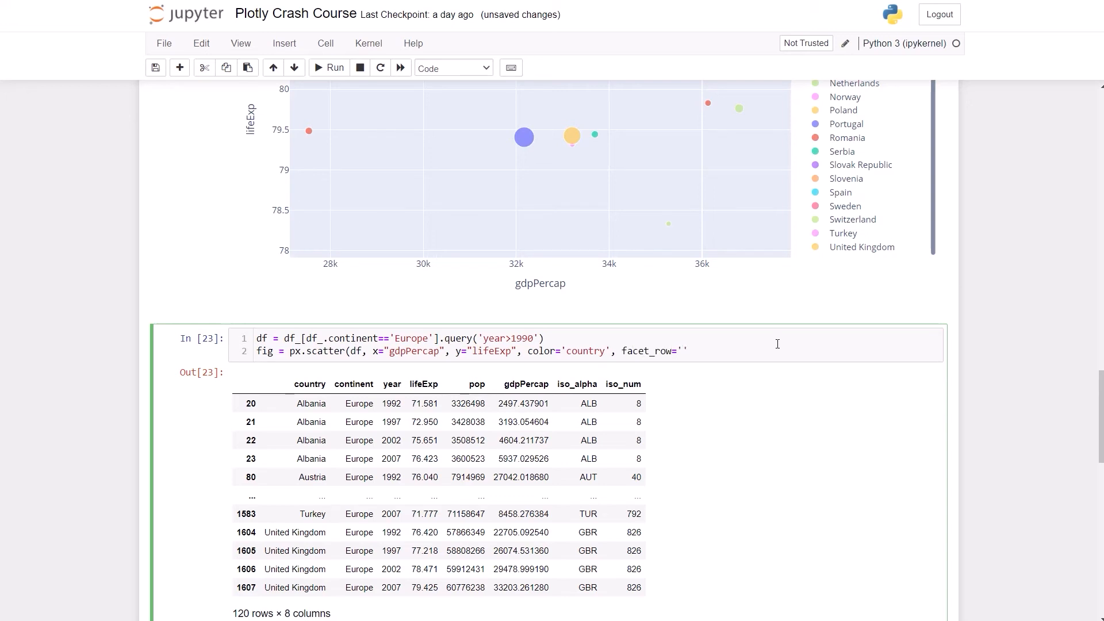
pyautogui.write('year')
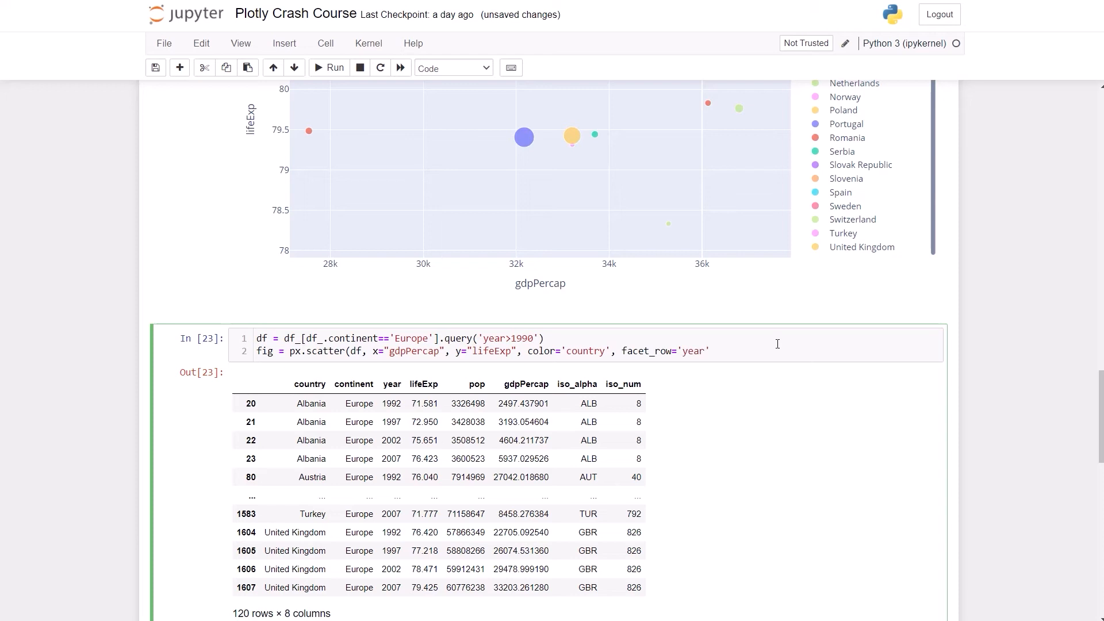
pyautogui.write(',')
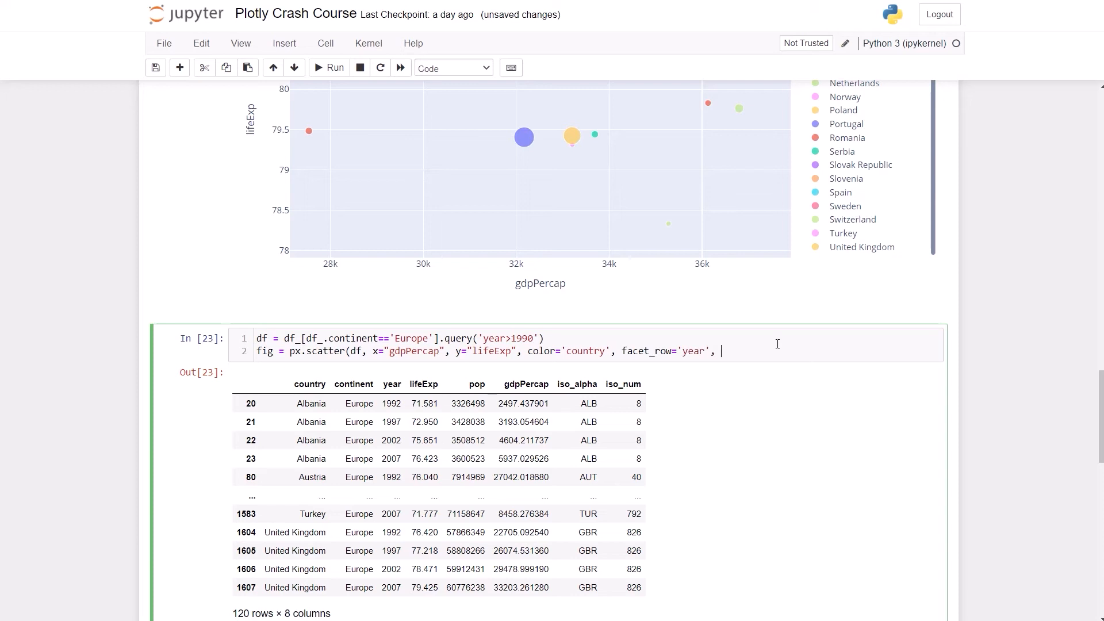
pyautogui.write("height=''")
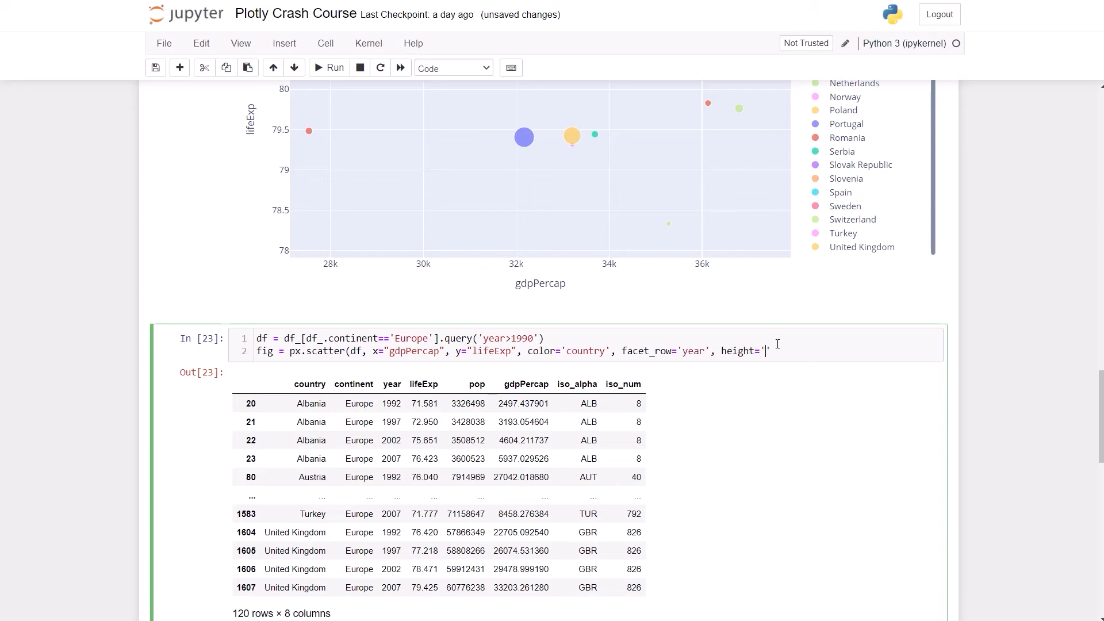
pyautogui.write('500')
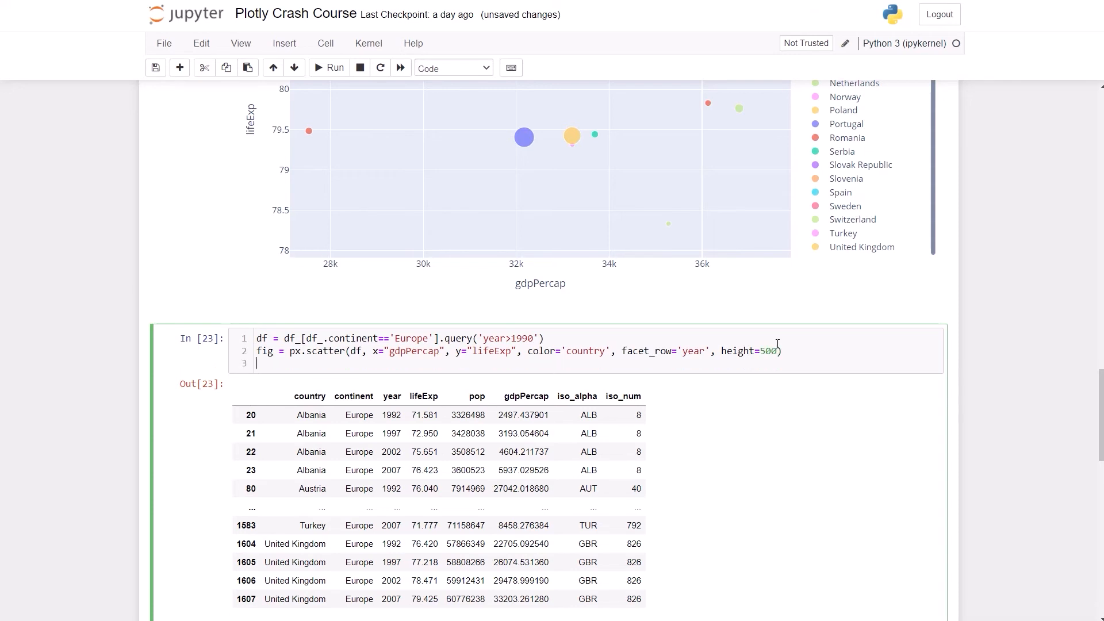
pyautogui.write('fig.show')
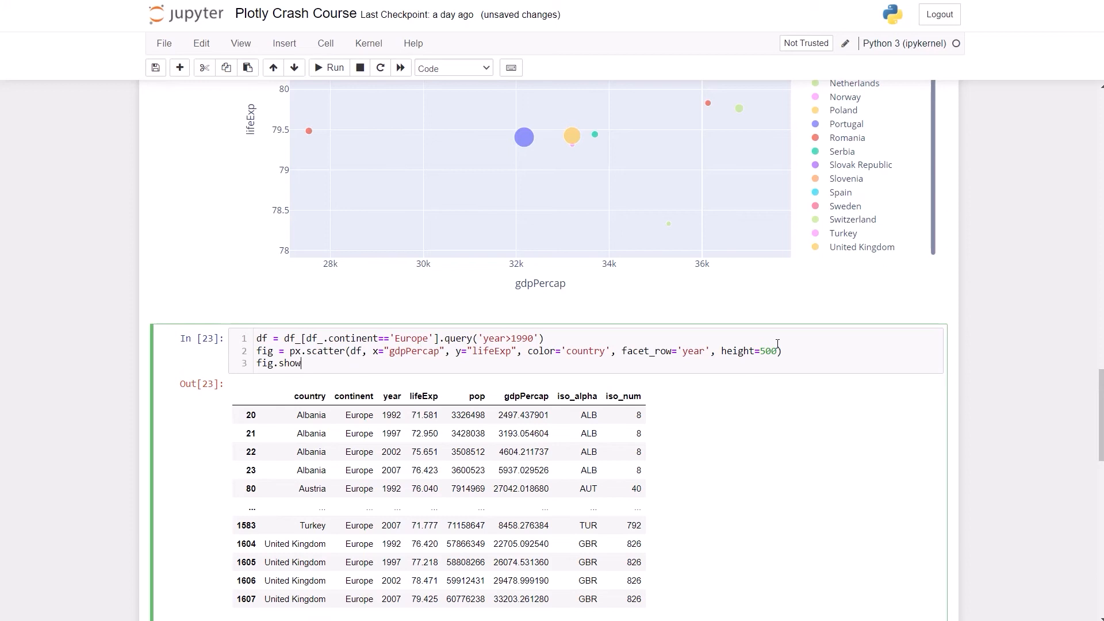
pyautogui.click(329, 68)
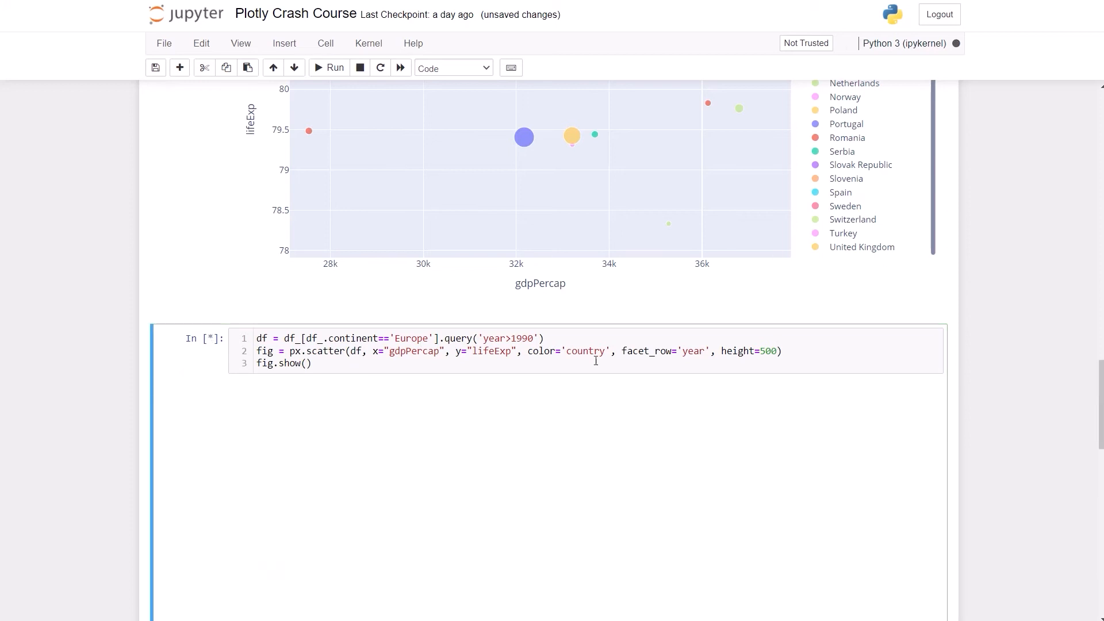
# Step: Rerun the faceted plot and filter its legend, hiding Austria and isolating Greece
pyautogui.click(330, 68)
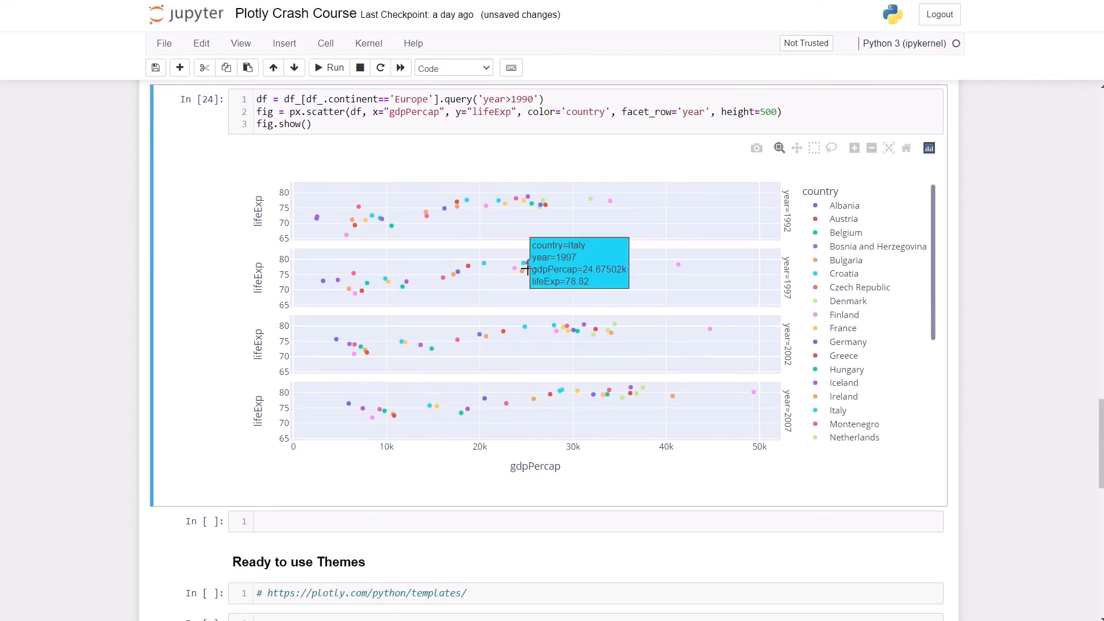
pyautogui.scroll(-3)
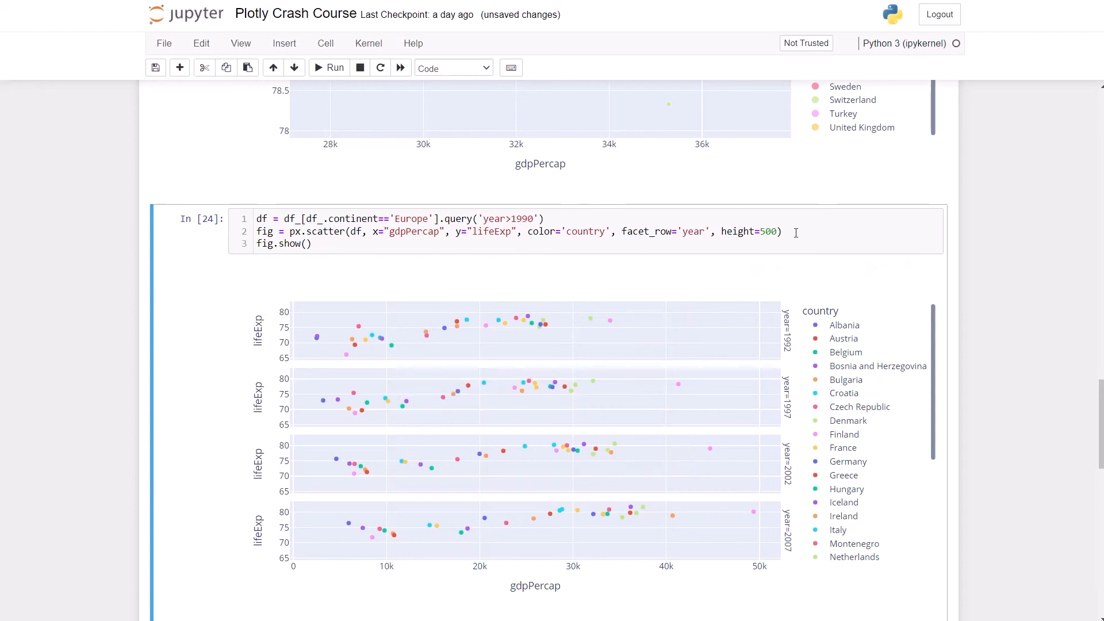
pyautogui.moveTo(716, 532)
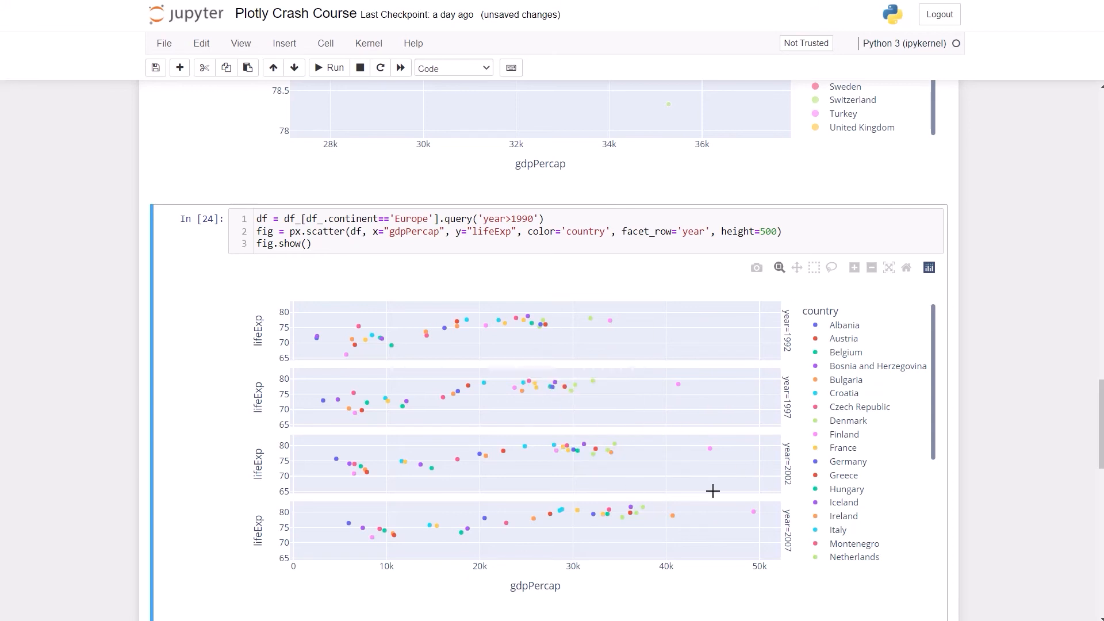
pyautogui.moveTo(849, 421)
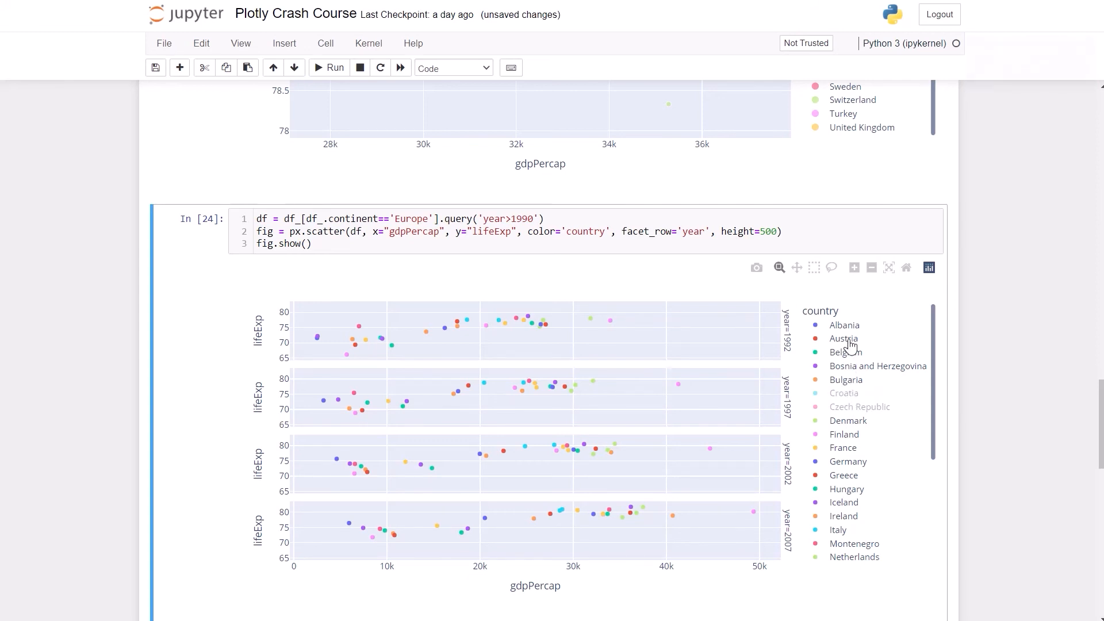
pyautogui.click(843, 338)
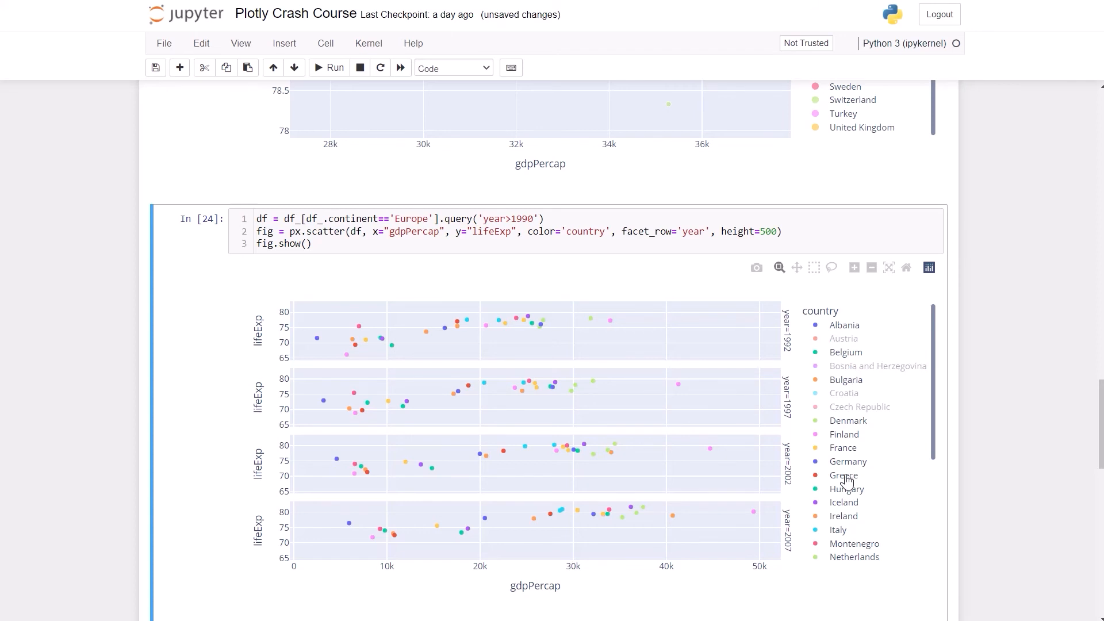
pyautogui.click(843, 476)
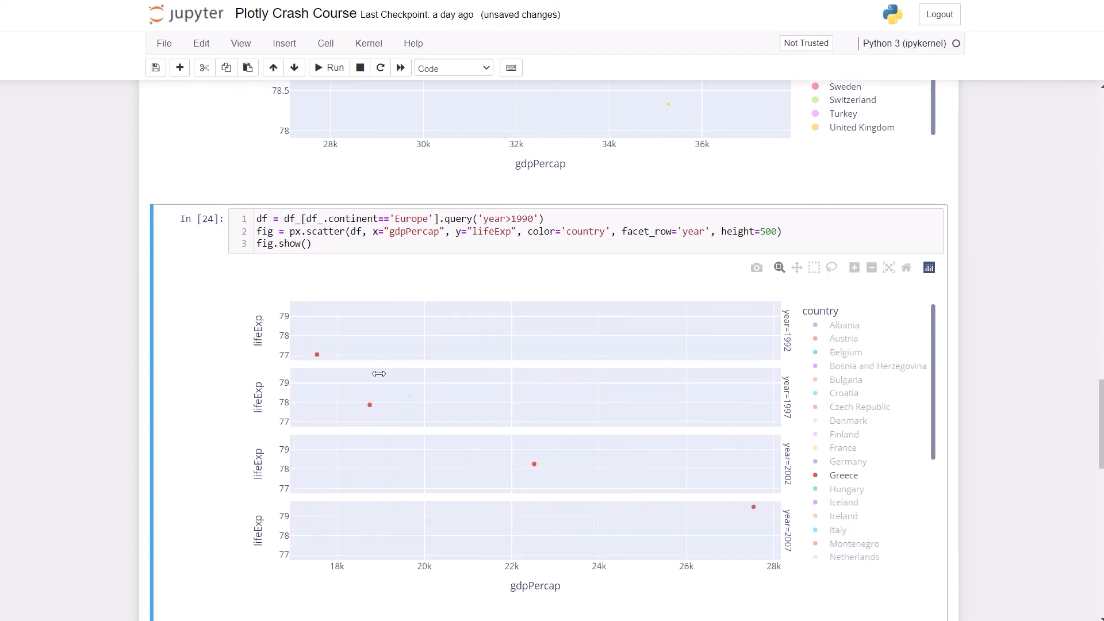
pyautogui.moveTo(411, 390)
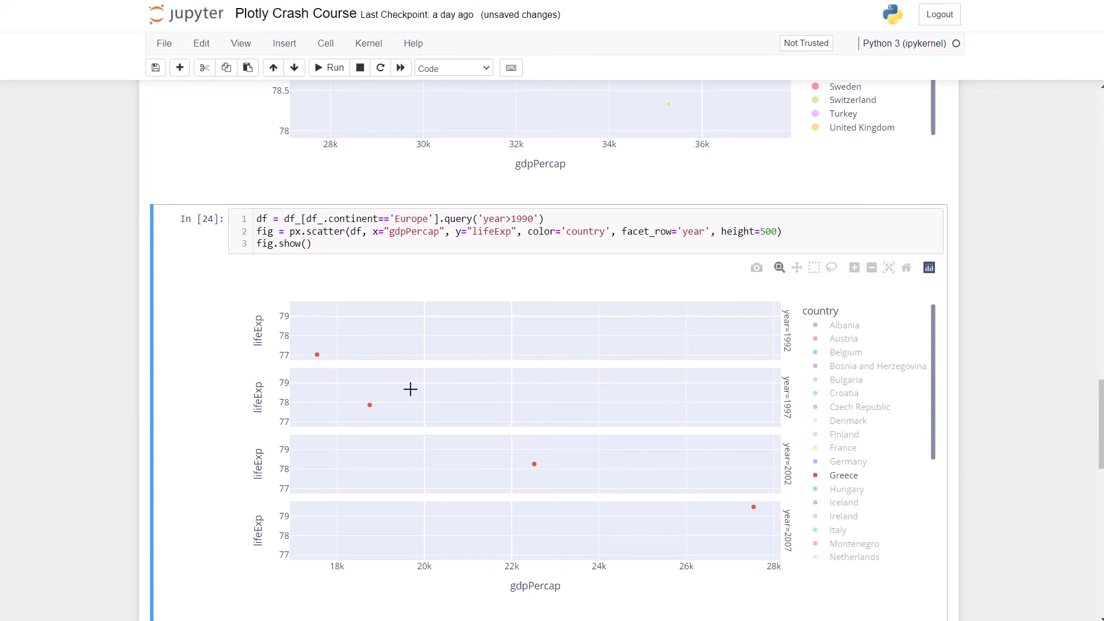
pyautogui.moveTo(577, 486)
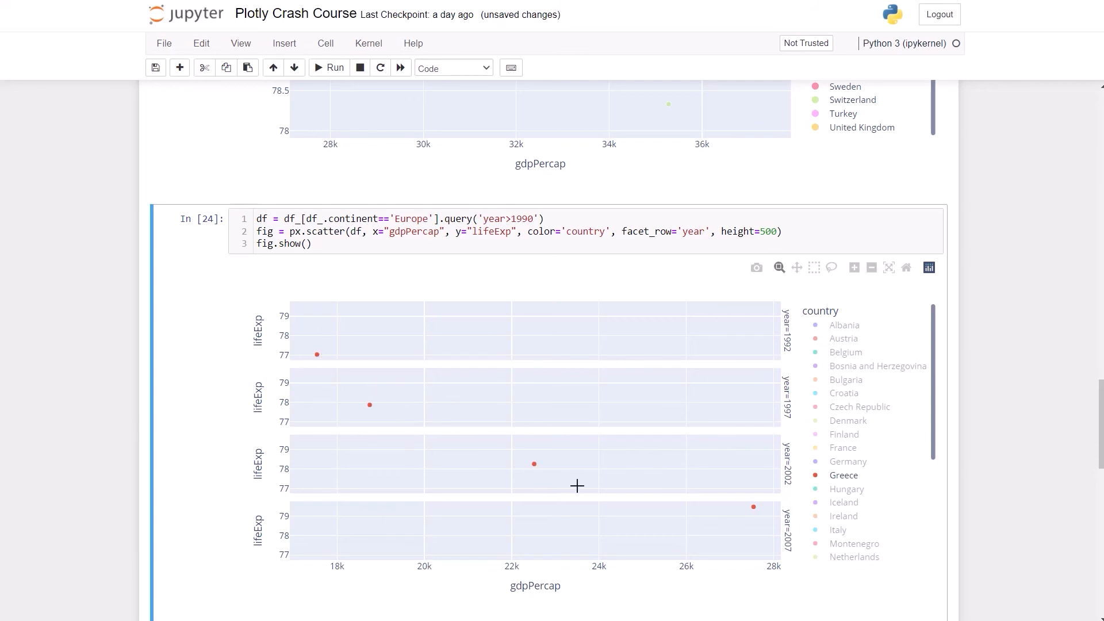
pyautogui.scroll(-3)
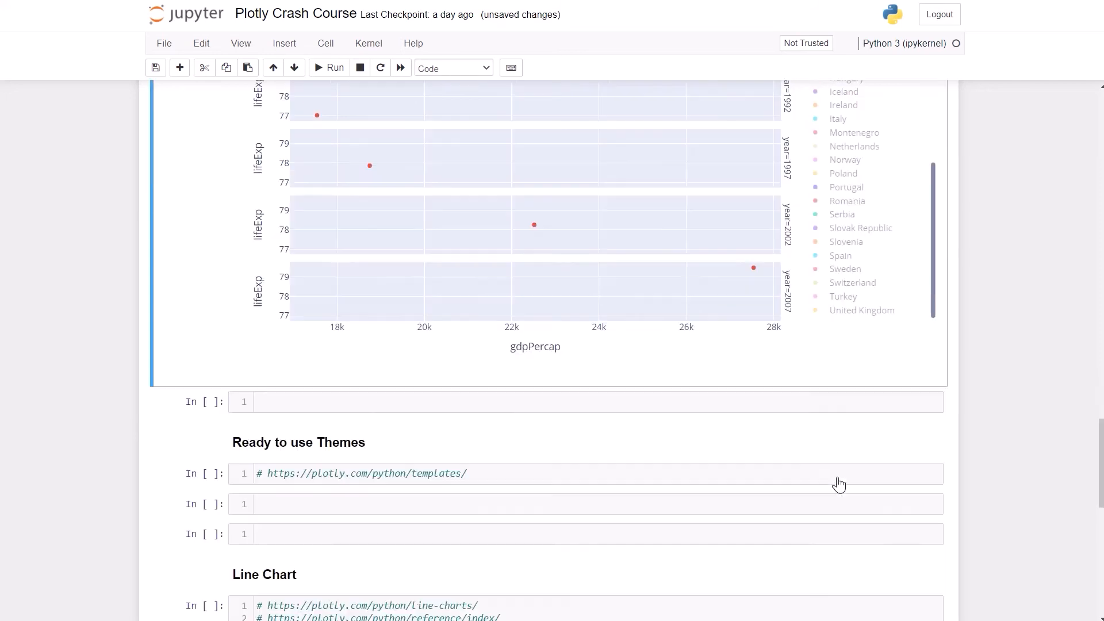
pyautogui.scroll(3)
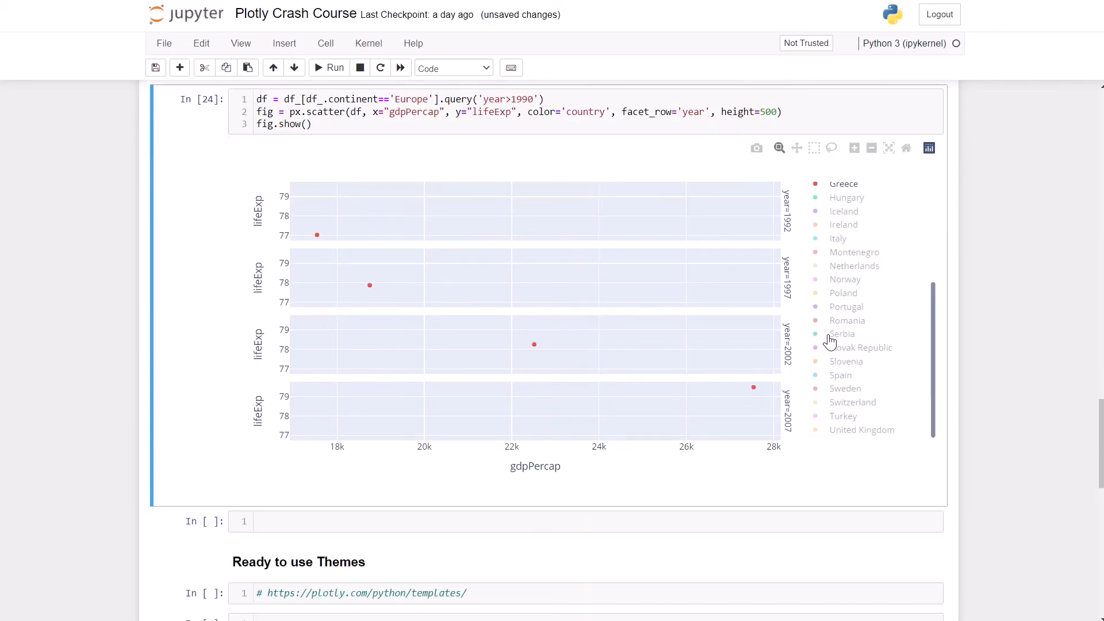
pyautogui.moveTo(850, 191)
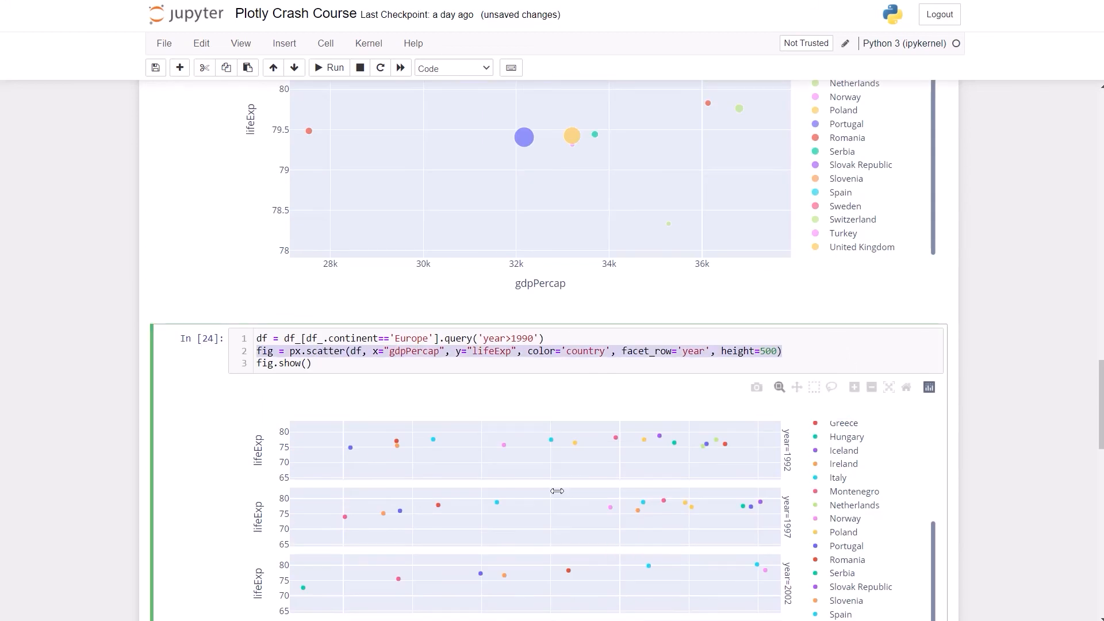
# Step: Scroll down to the 'Ready to use Themes' section and its empty code cell
pyautogui.scroll(-3)
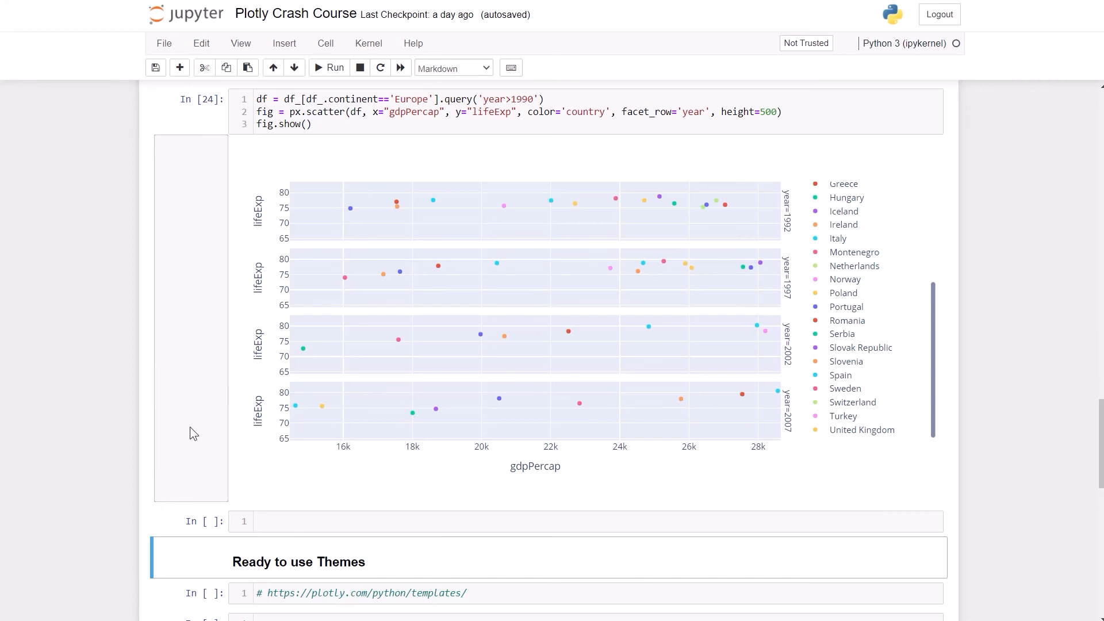
pyautogui.scroll(-3)
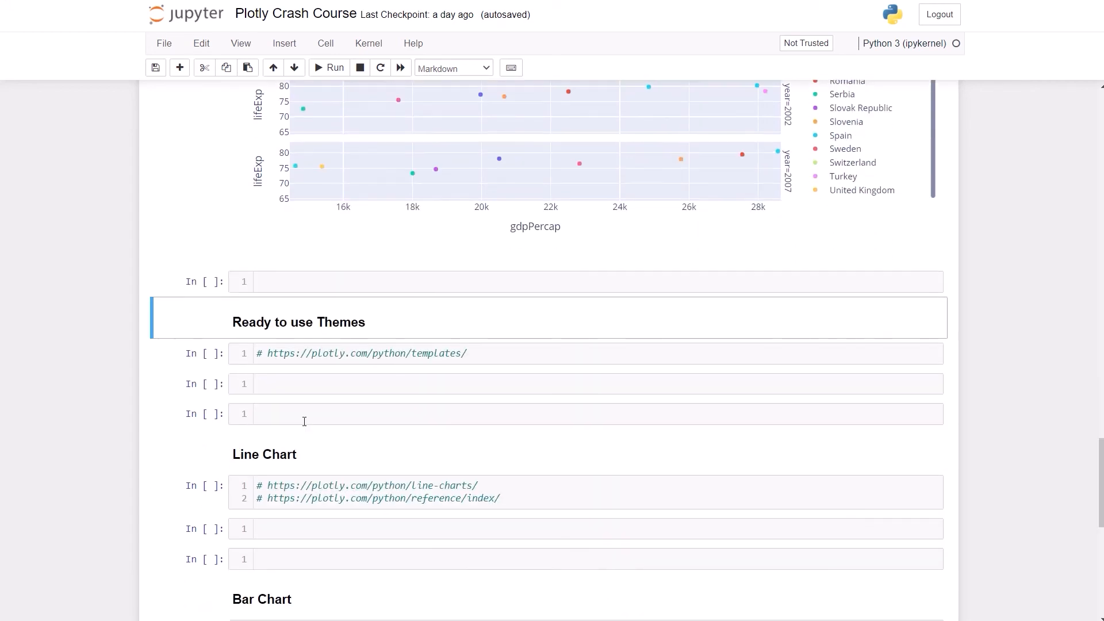
pyautogui.moveTo(423, 333)
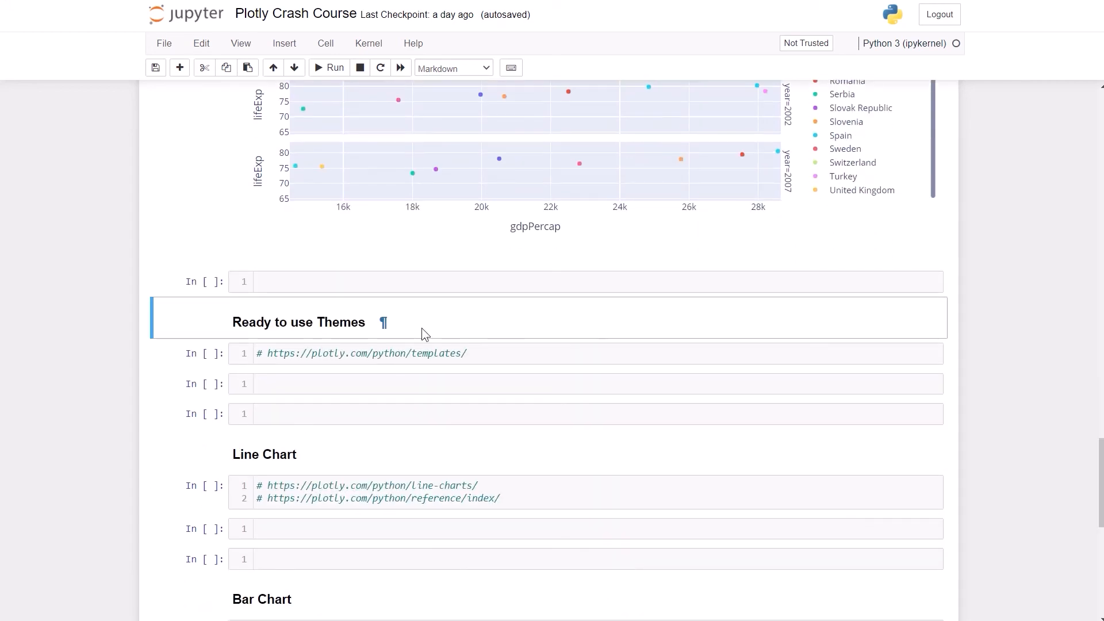
pyautogui.moveTo(407, 383)
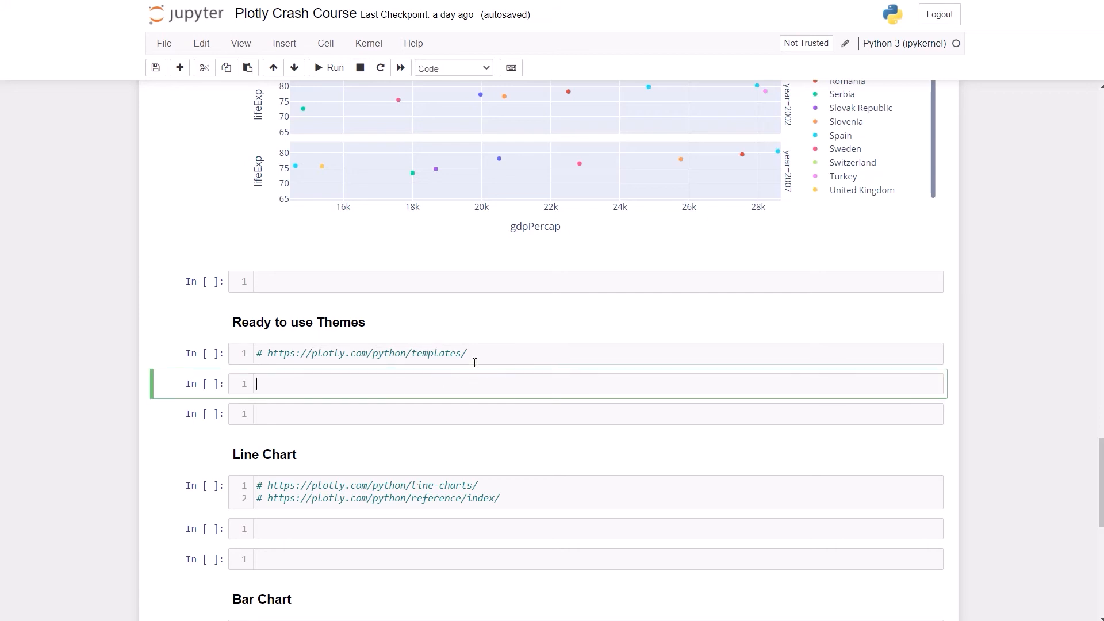
pyautogui.moveTo(505, 360)
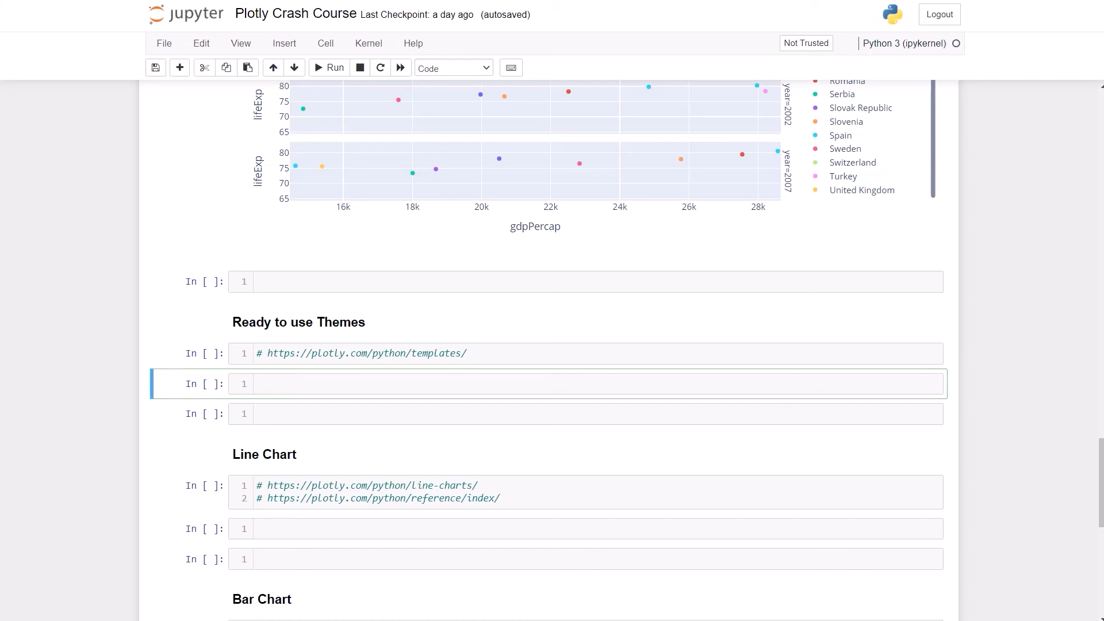
pyautogui.moveTo(276, 336)
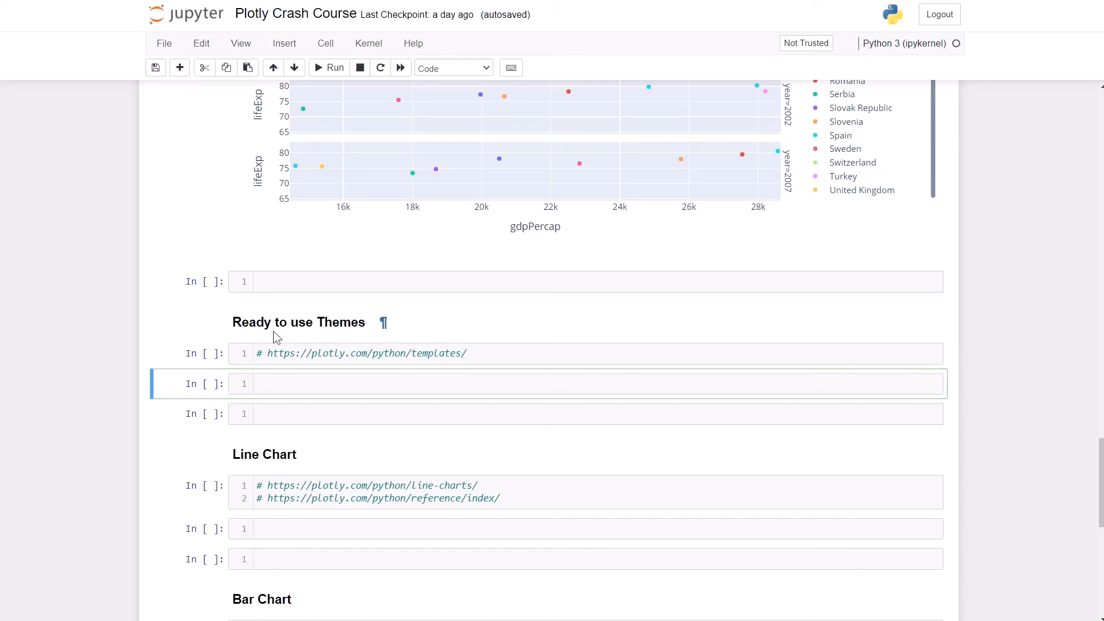
# Step: Filter df_ to years after 1996 and run the cell
pyautogui.write('df = df_[df_.year>1996]')
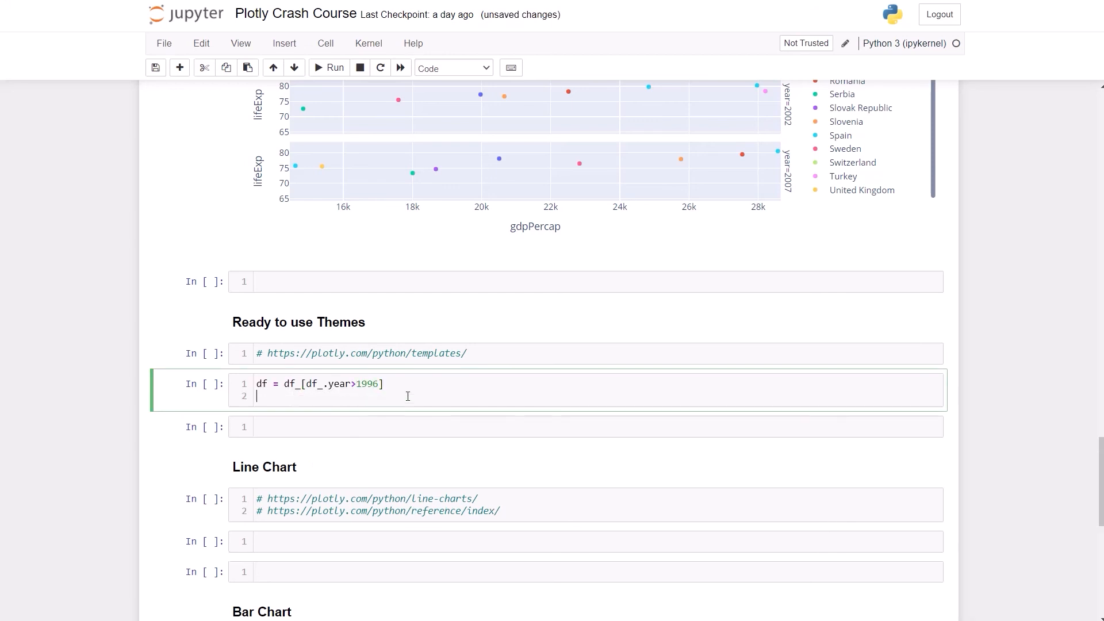
pyautogui.click(329, 68)
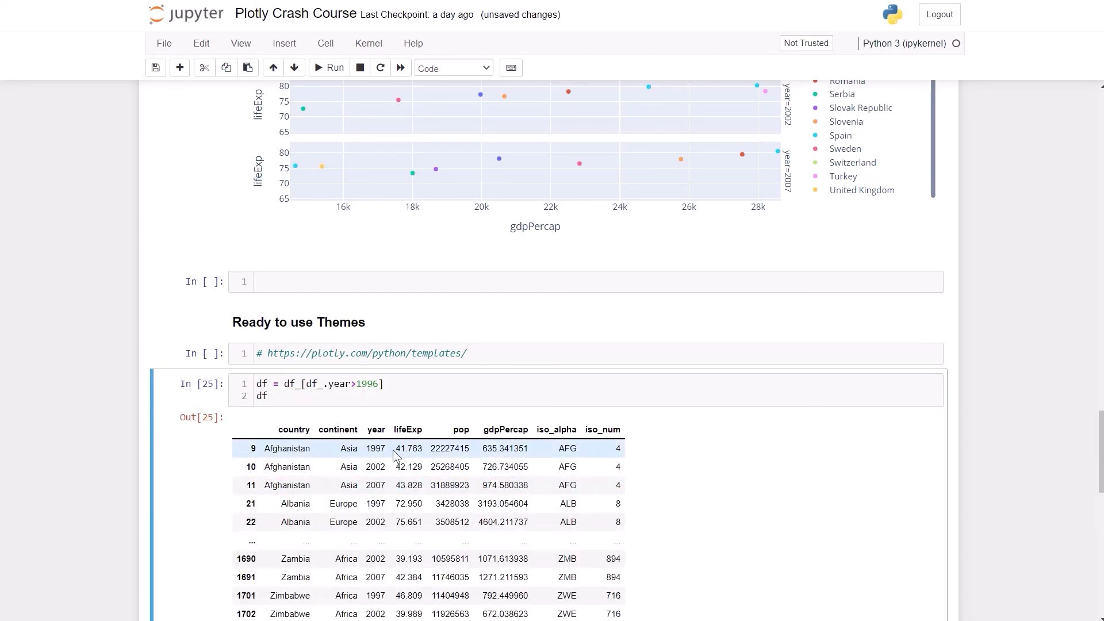
pyautogui.scroll(-3)
pyautogui.write('fig = px.scatter(df, x="gdpPercap", y="lifeExp", color=\'country\', fac')
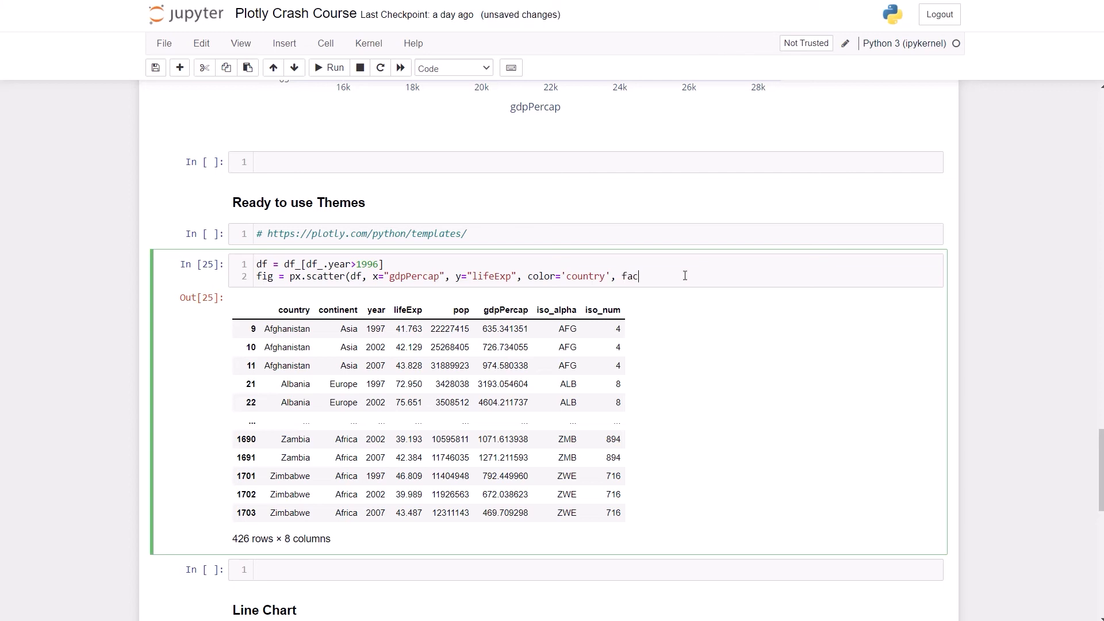
# Step: Facet the scatter by continent in rows and year in columns, with height 1000
pyautogui.write('et_row')
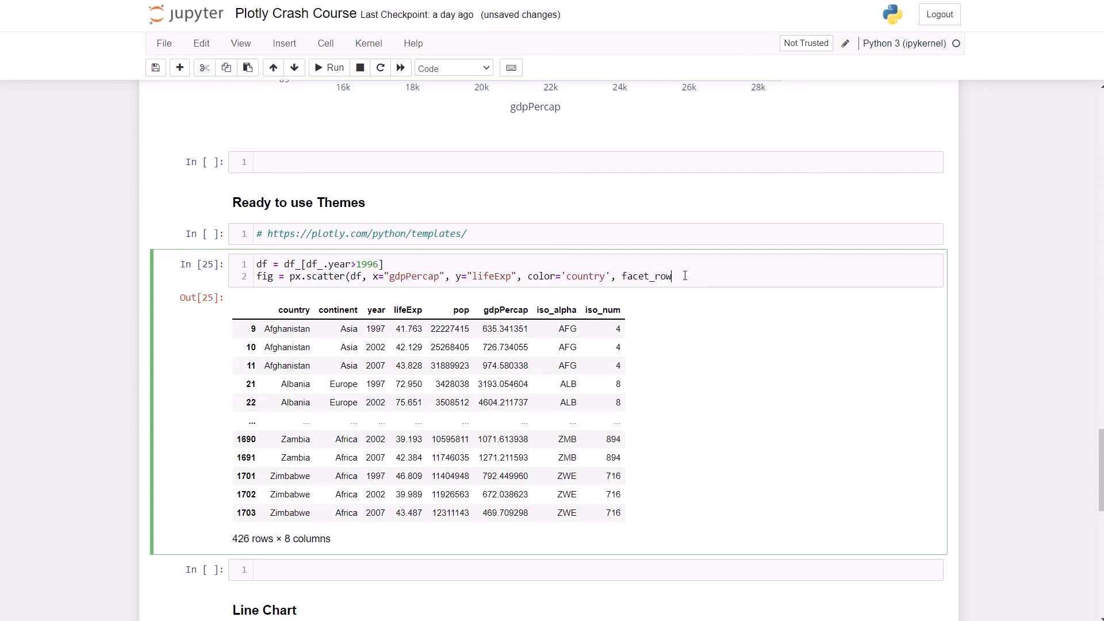
pyautogui.write("='")
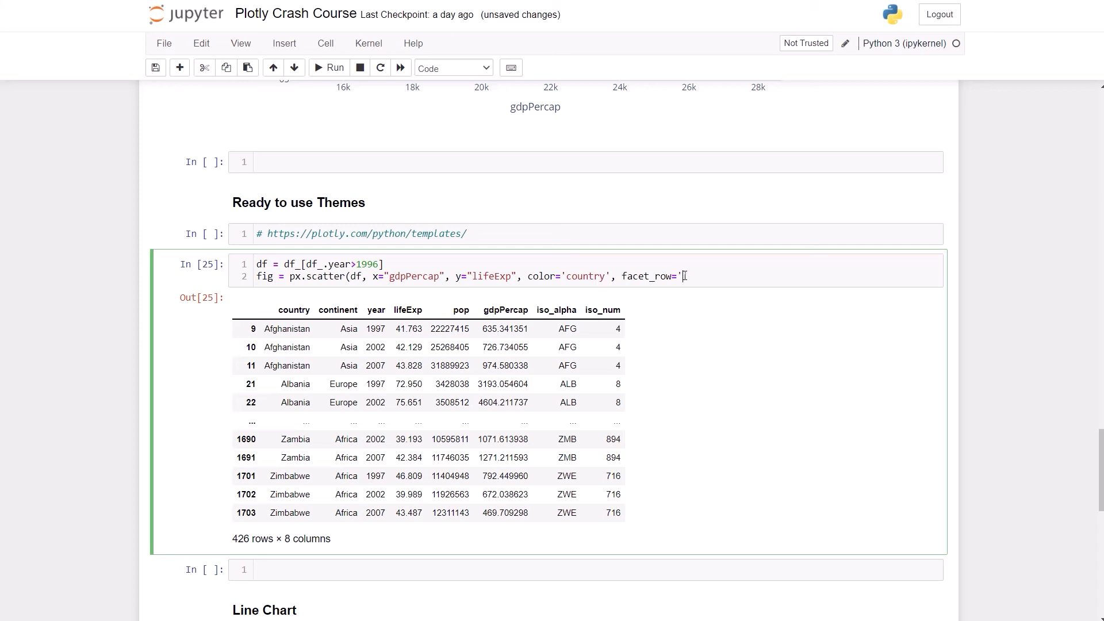
pyautogui.write('continent')
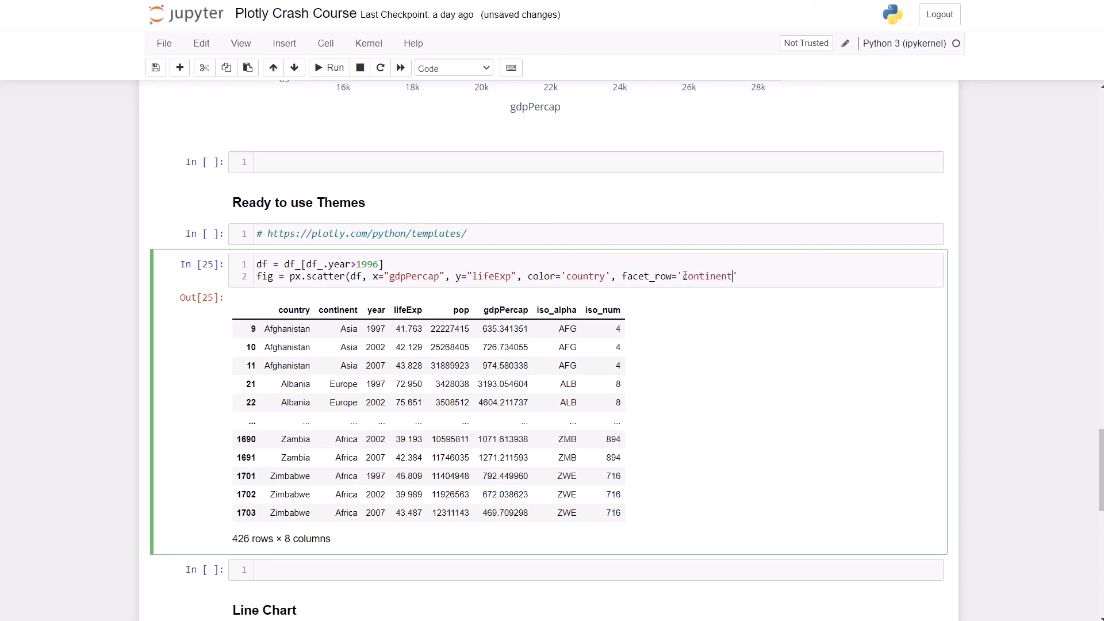
pyautogui.write(',')
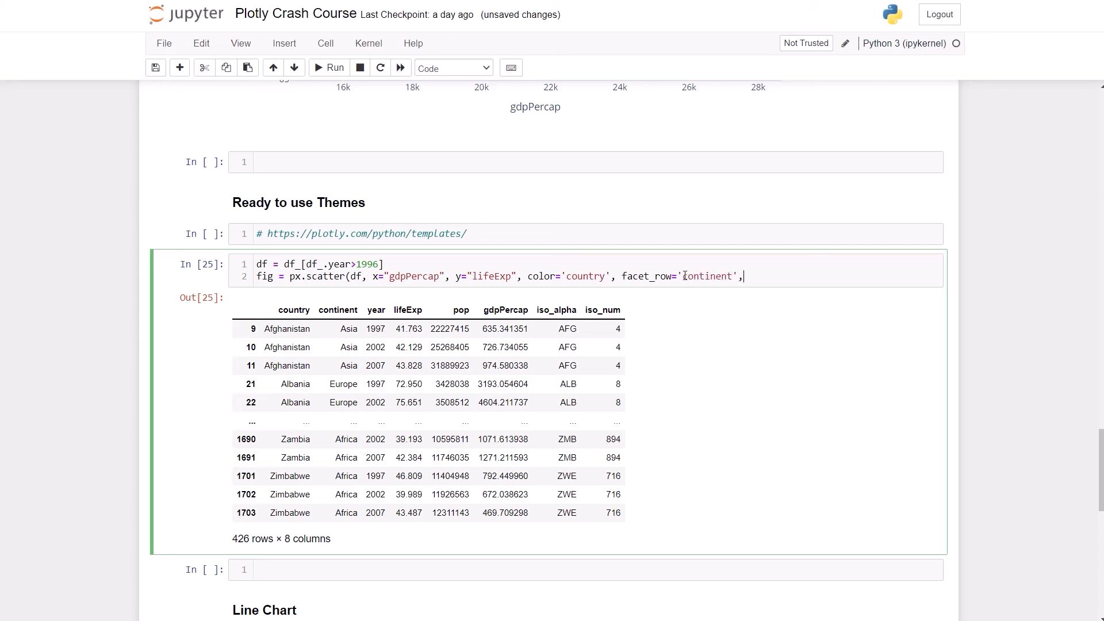
pyautogui.write('face')
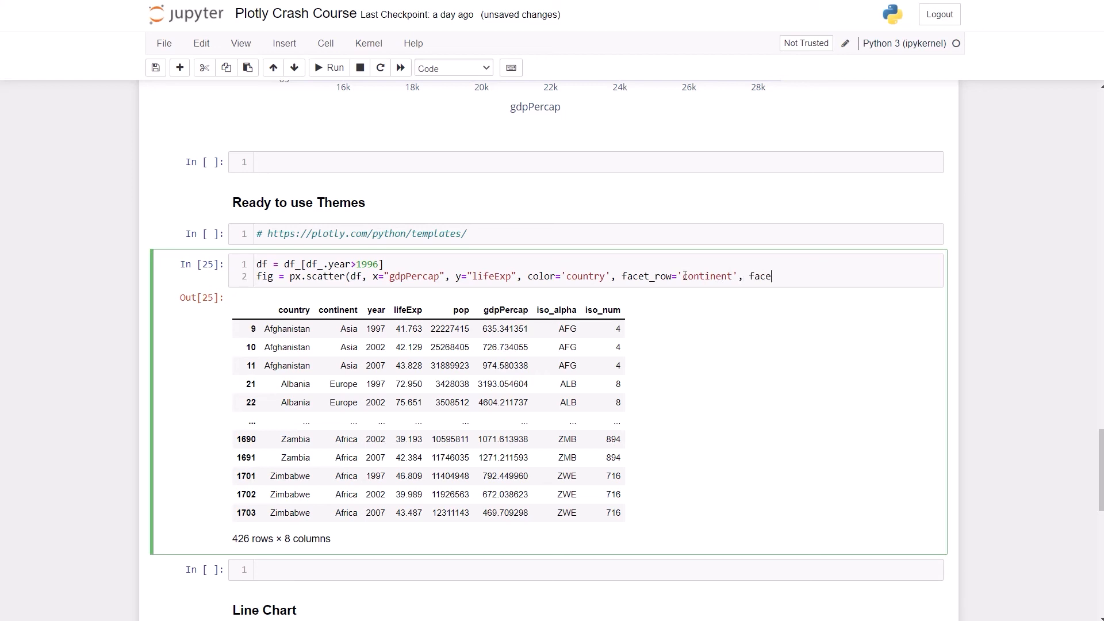
pyautogui.write('t_c')
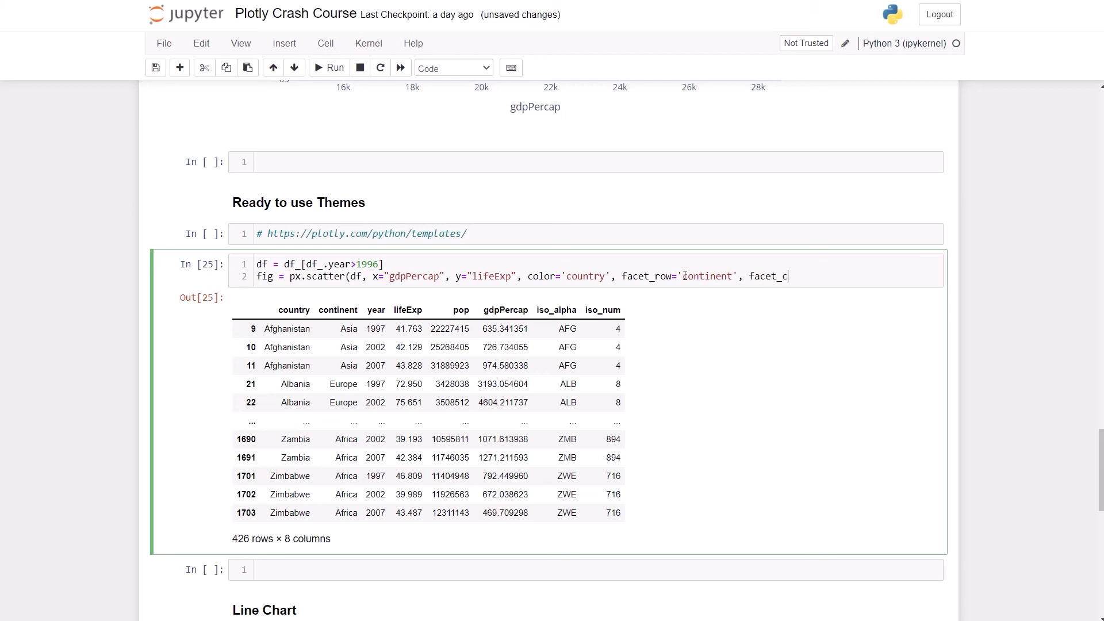
pyautogui.write('ol=')
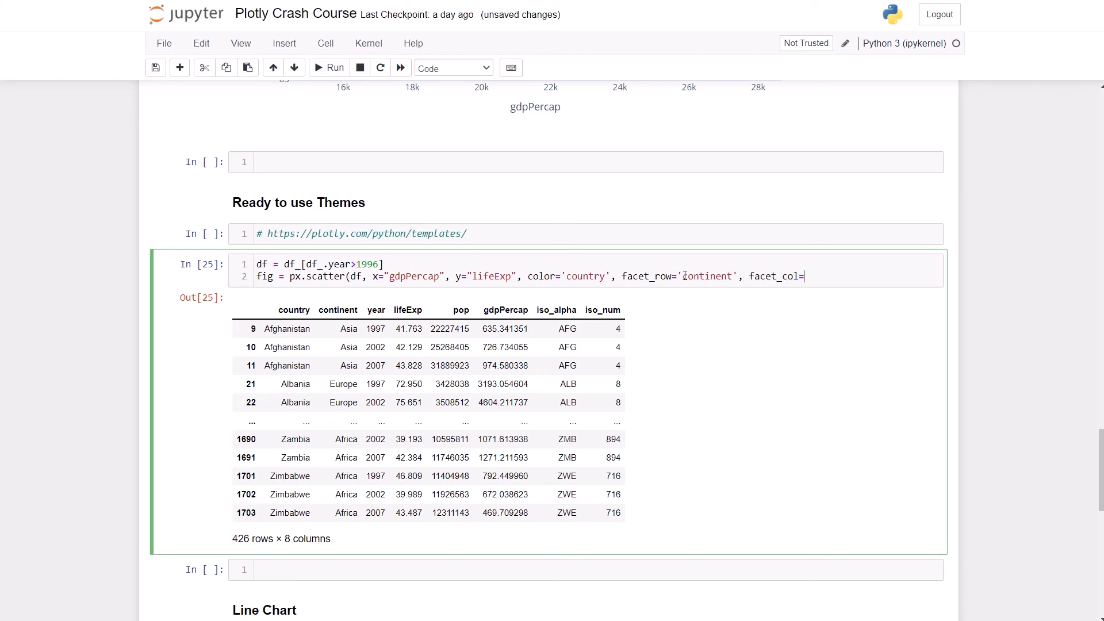
pyautogui.write("'ye'")
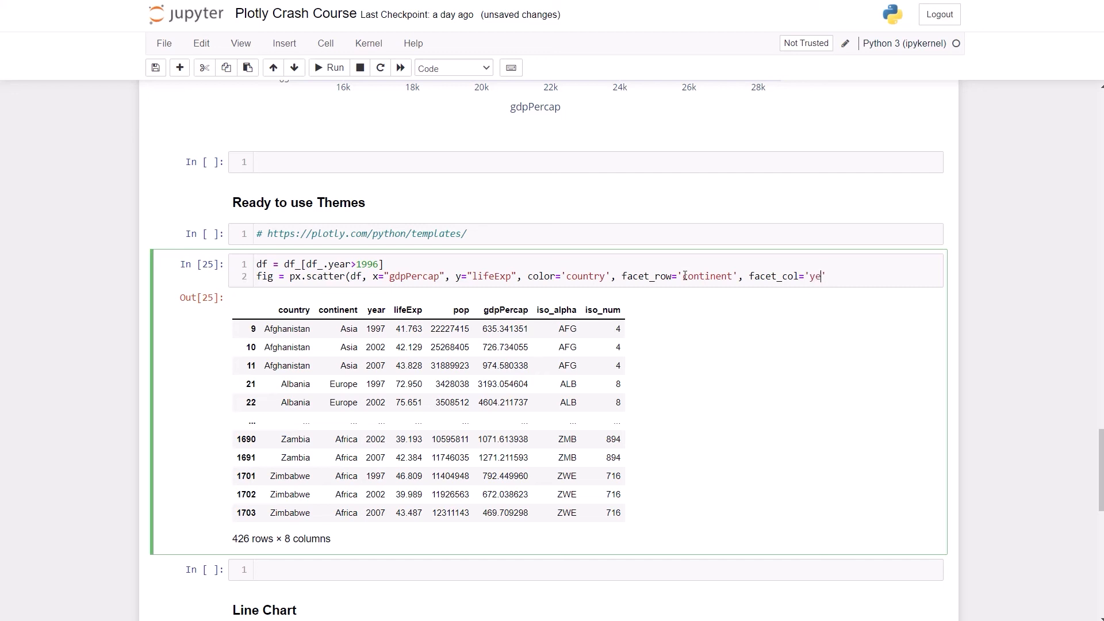
pyautogui.write('ar')
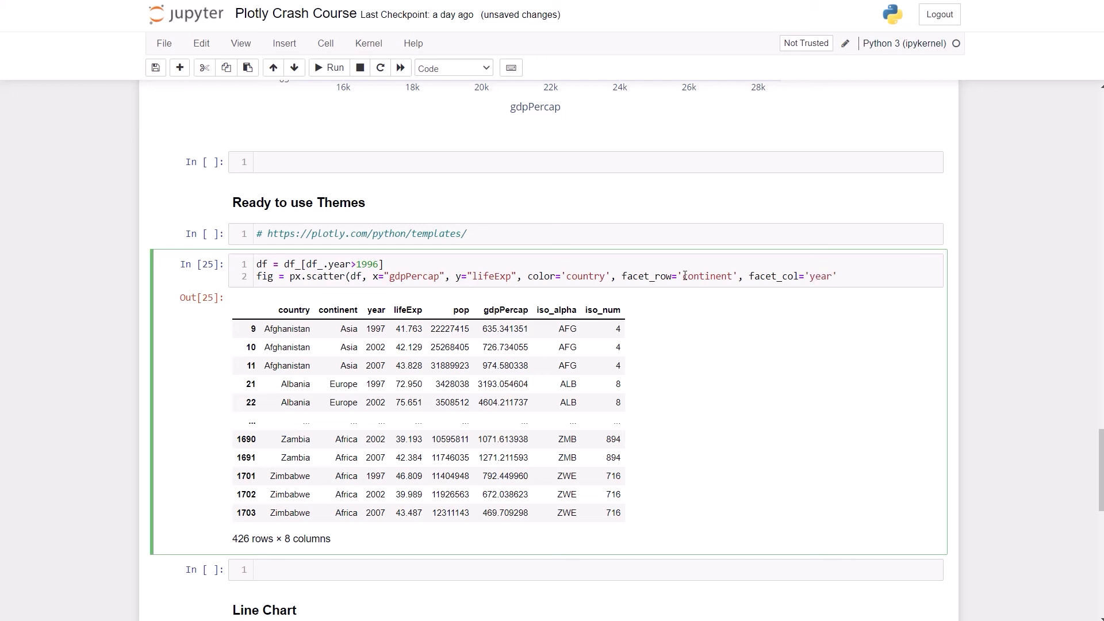
pyautogui.write(',')
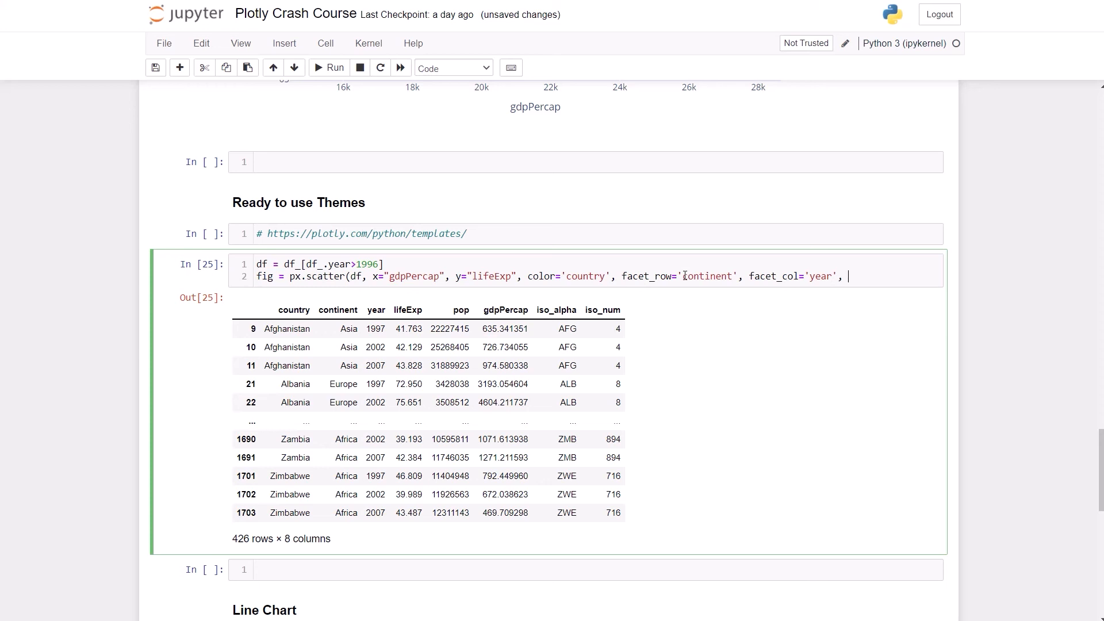
pyautogui.write("height='")
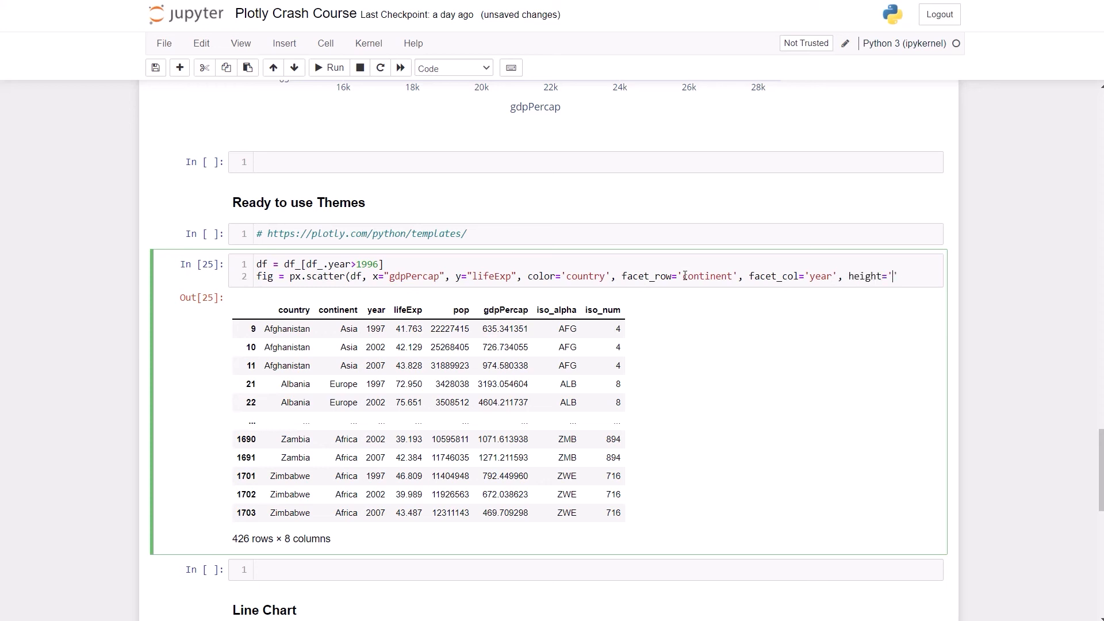
pyautogui.write('1000,')
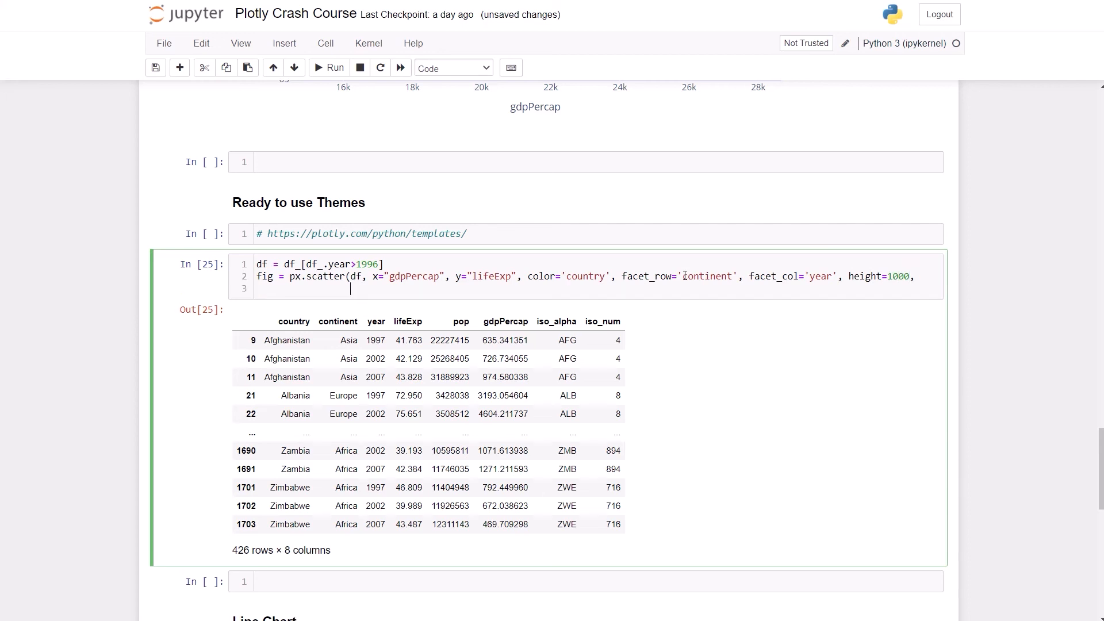
# Step: Set template='plotly_dark' in the scatter call and start a new line
pyautogui.write('template')
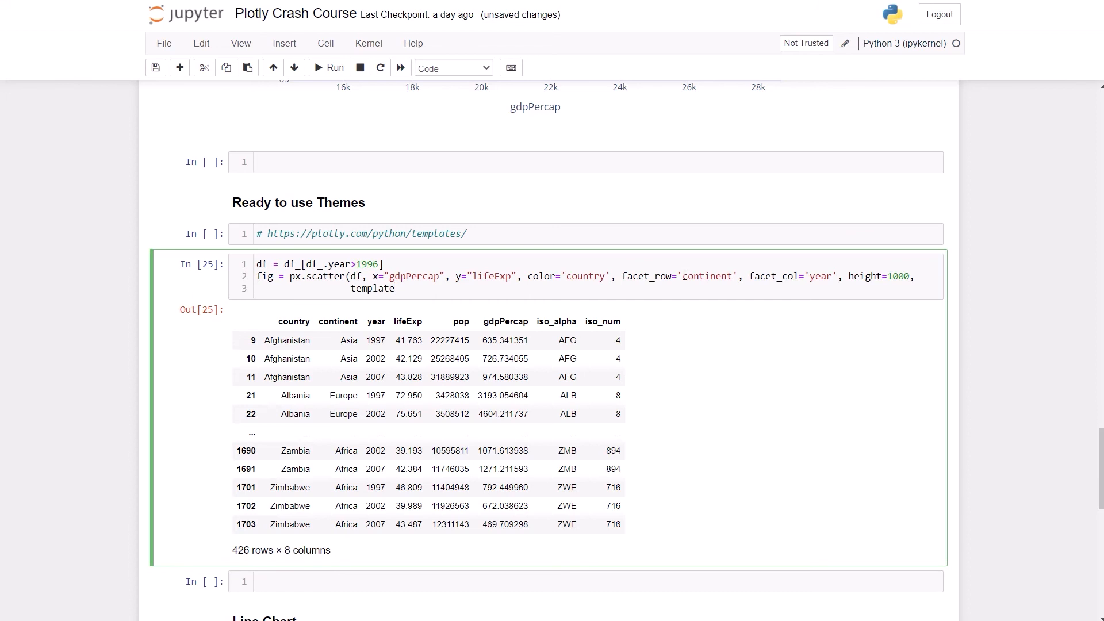
pyautogui.write('plotl')
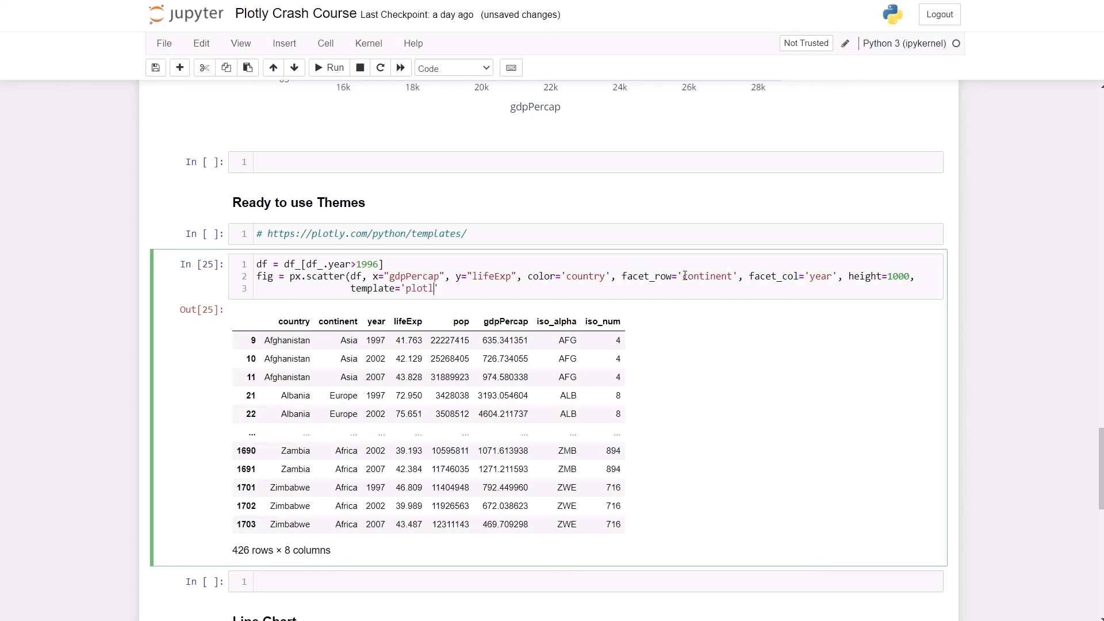
pyautogui.write('_dark')
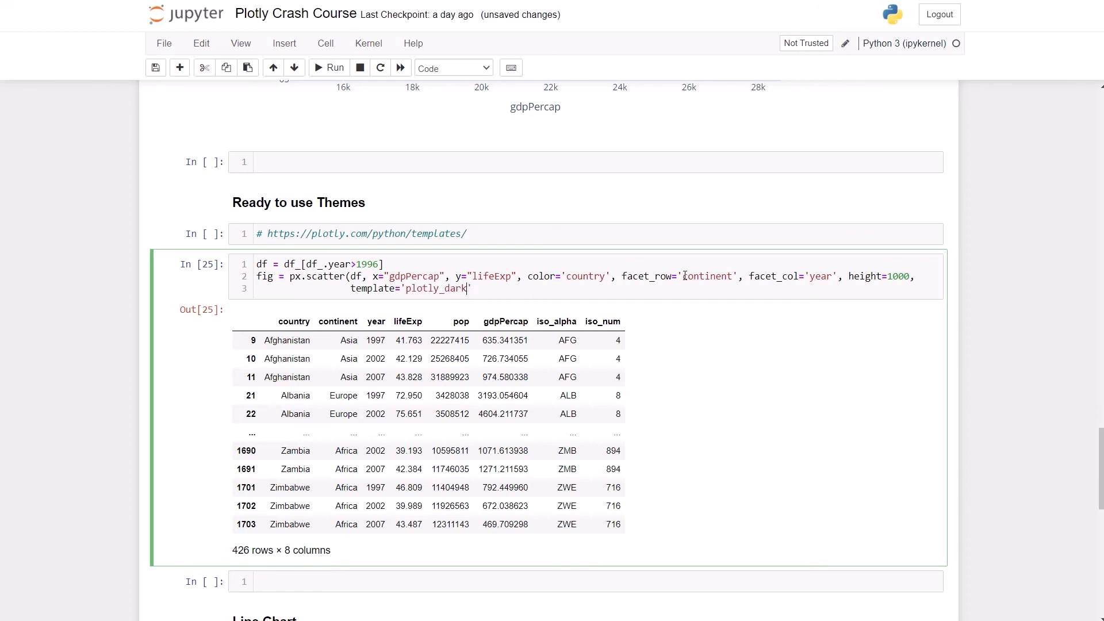
pyautogui.write(')')
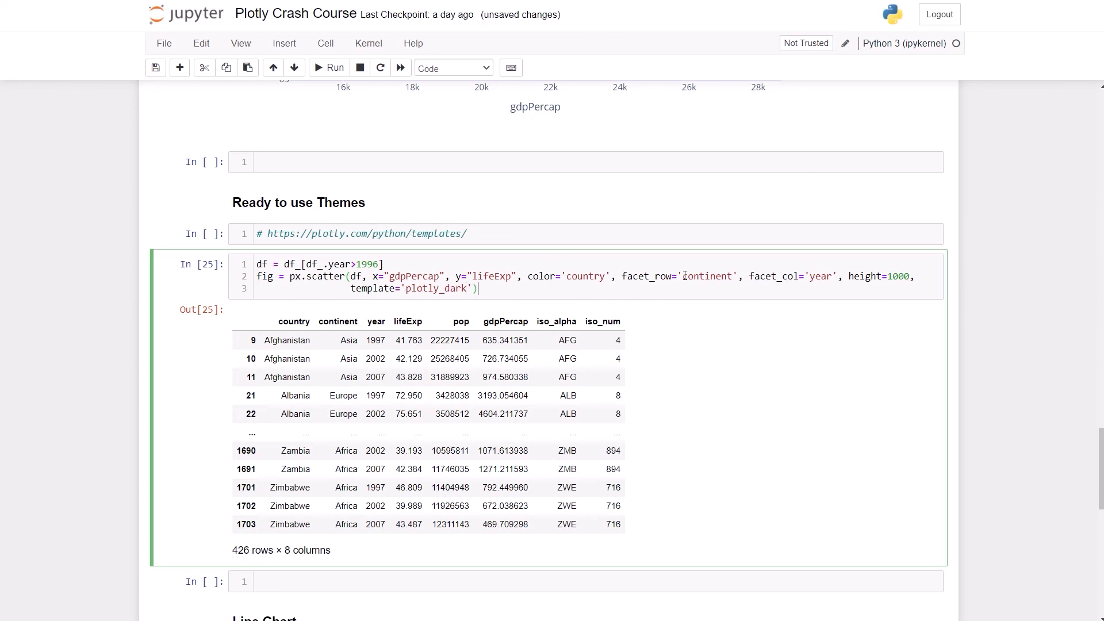
pyautogui.press('Return')
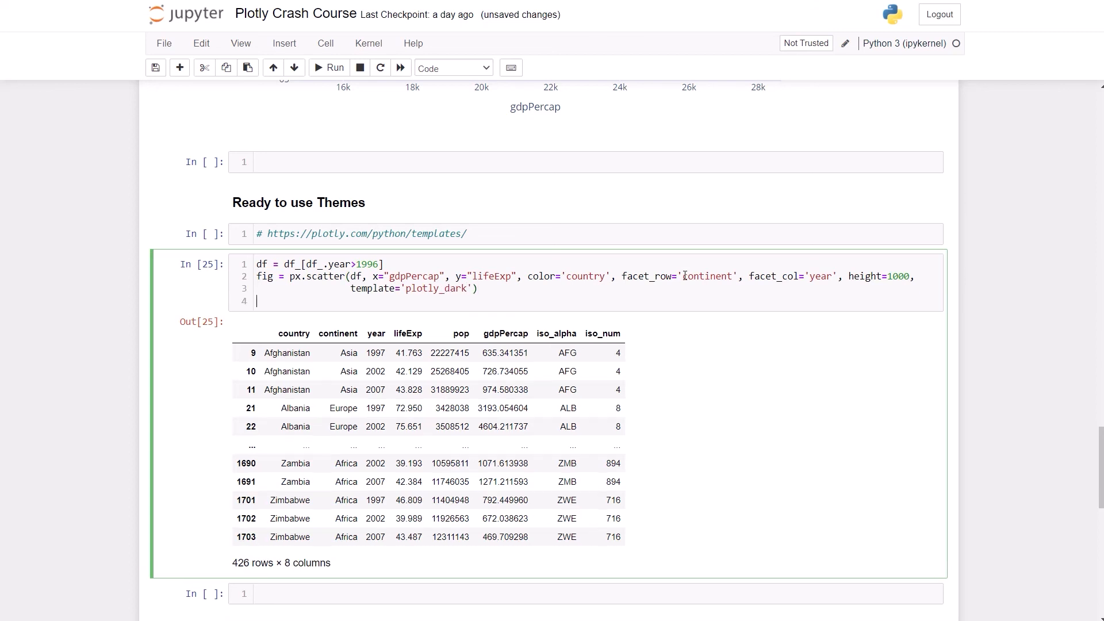
# Step: Add fig.show(), run the cell, and browse the dark continent-by-year scatter grid
pyautogui.write('fig.')
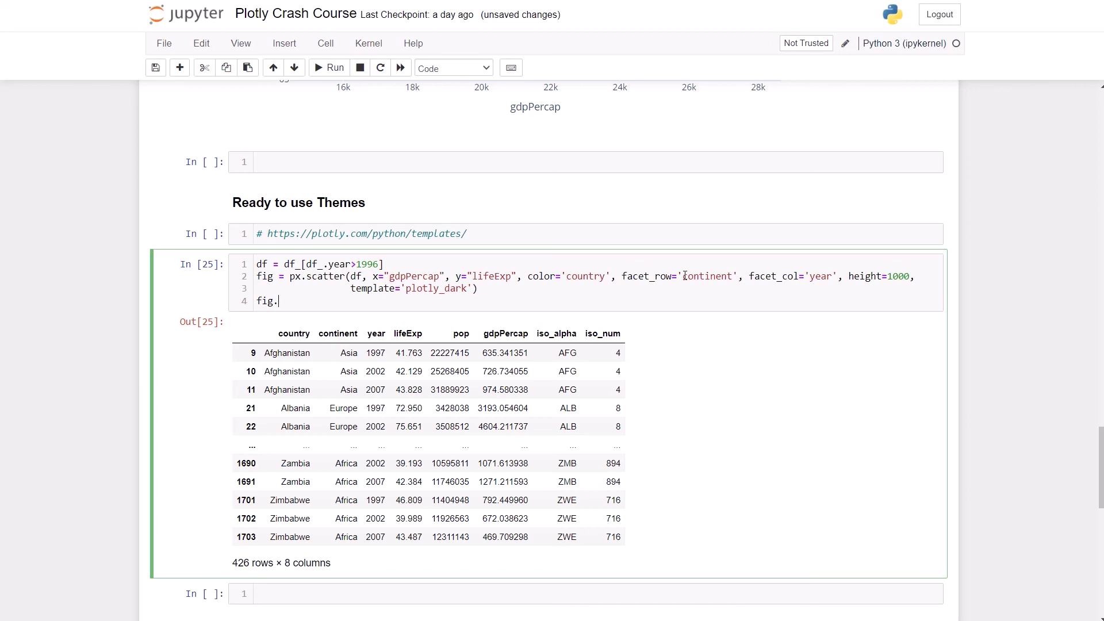
pyautogui.click(329, 68)
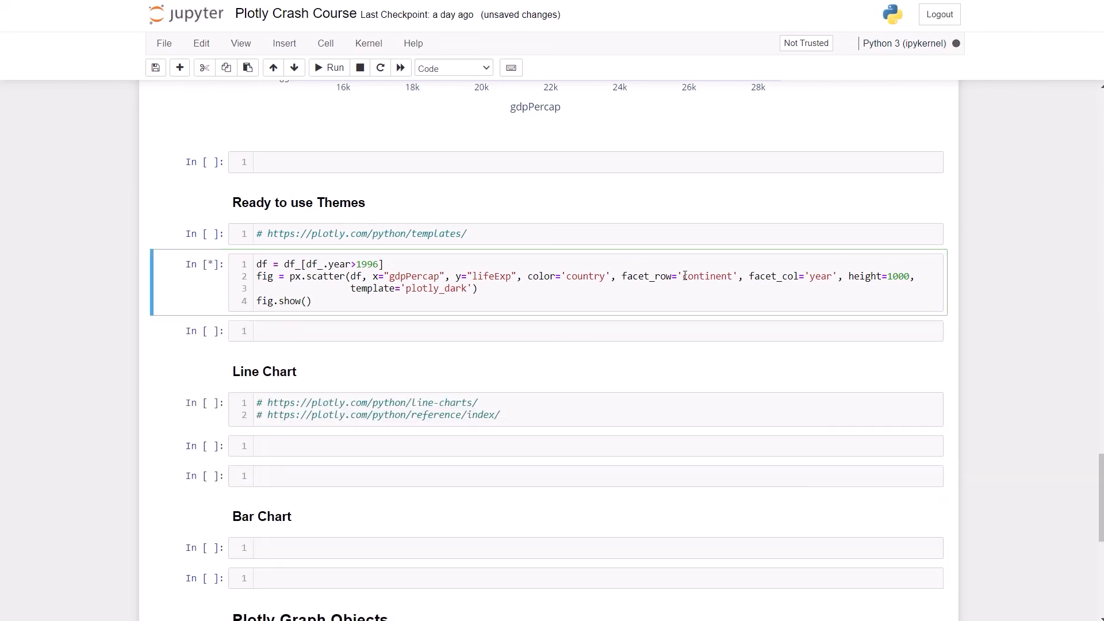
pyautogui.click(329, 68)
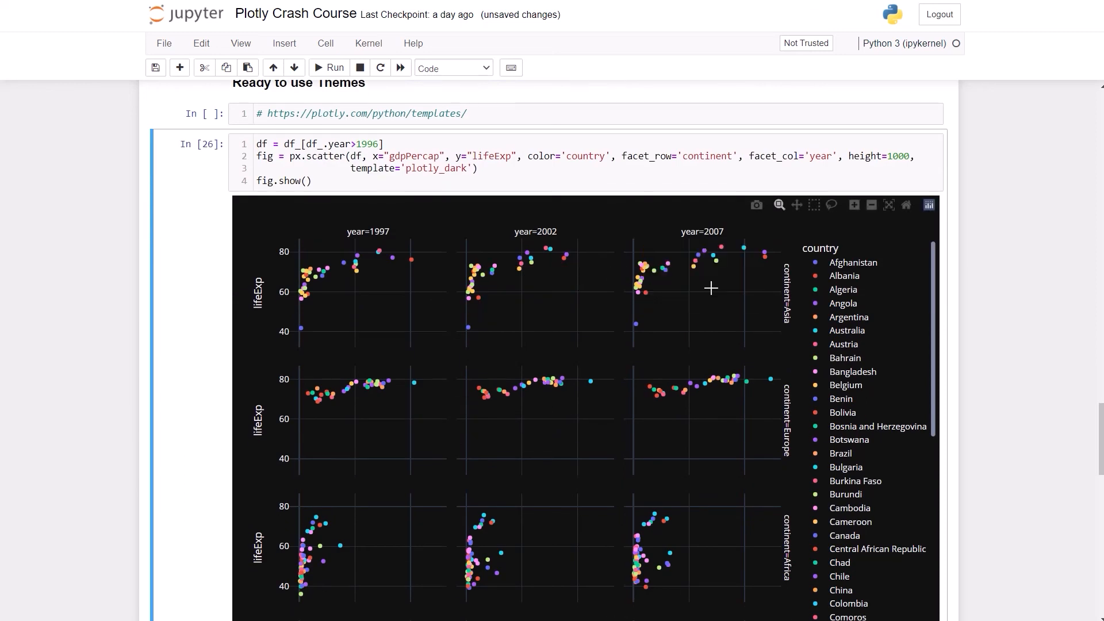
pyautogui.scroll(-3)
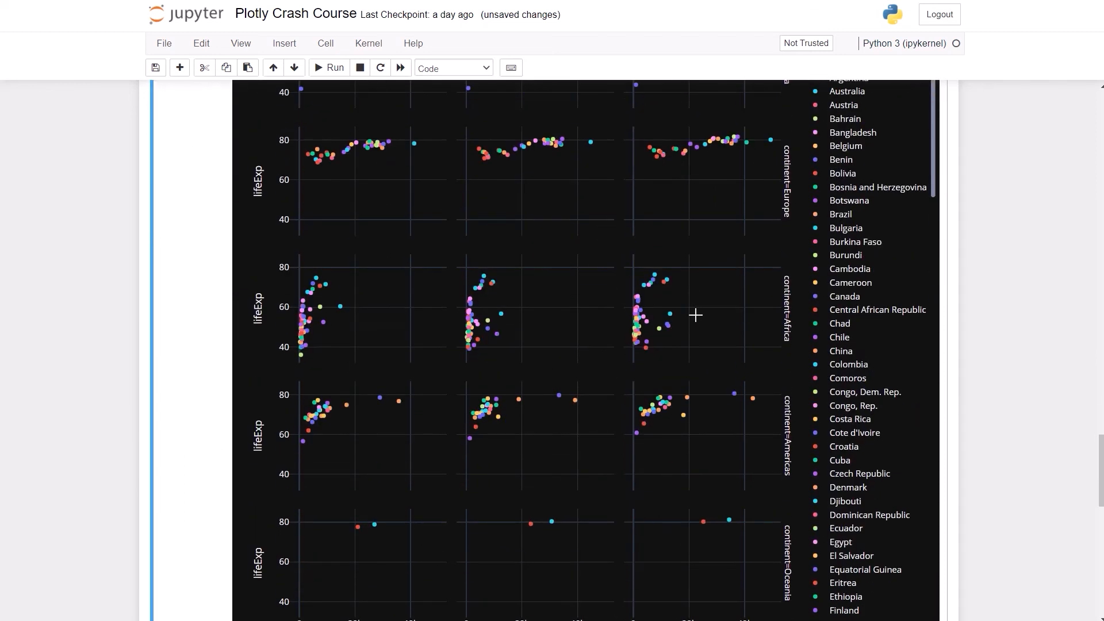
pyautogui.scroll(3)
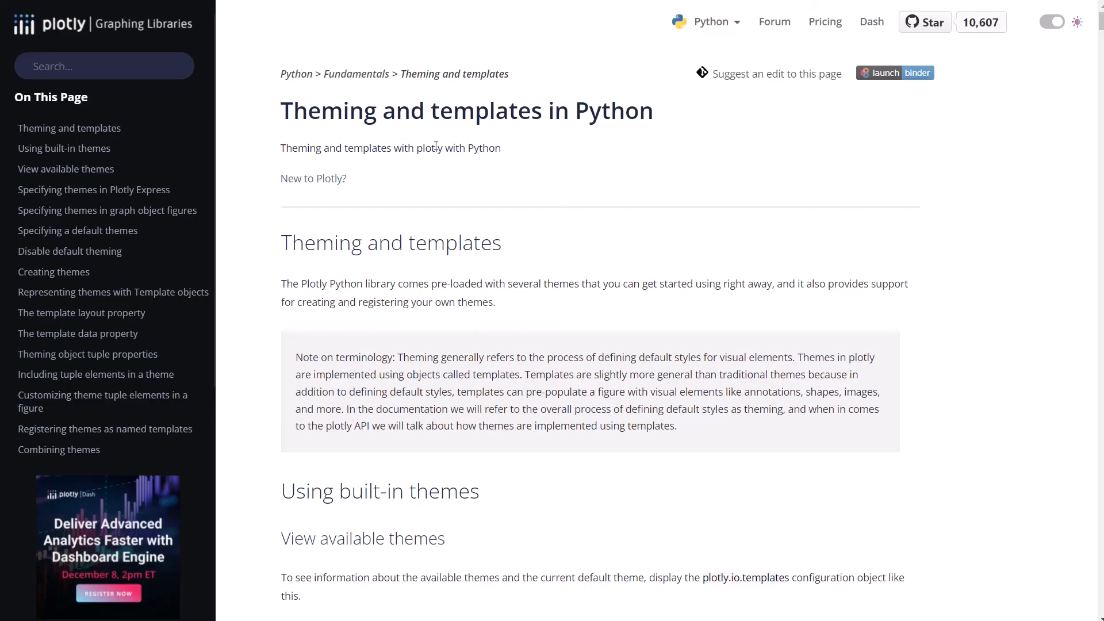
# Step: Scroll through the Gapminder 2007 examples for each built-in Plotly theme
pyautogui.scroll(-3)
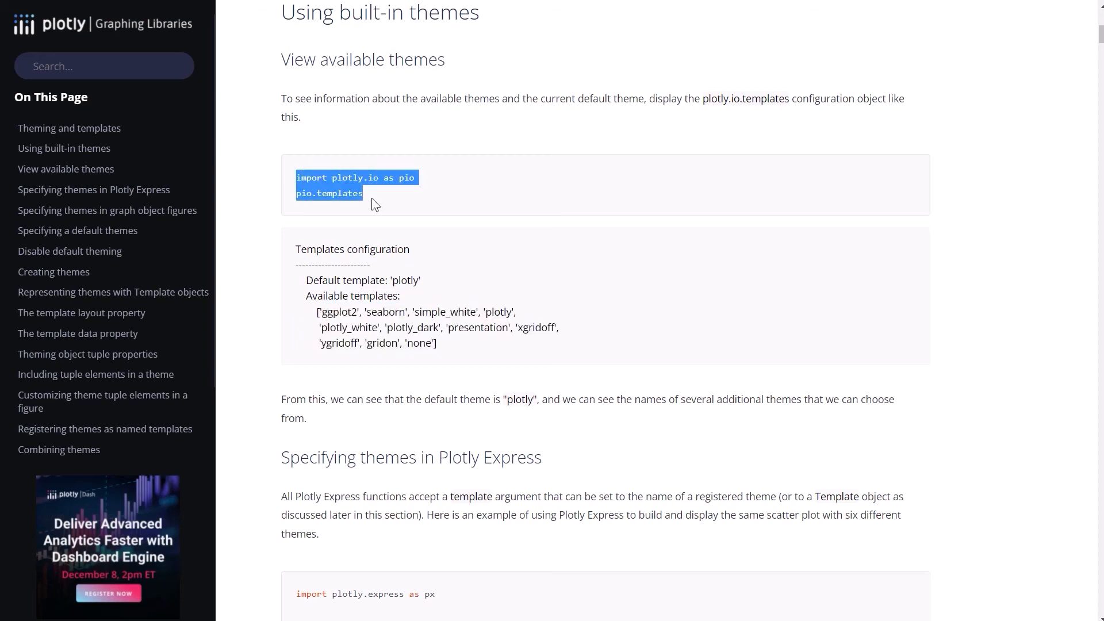
pyautogui.scroll(-3)
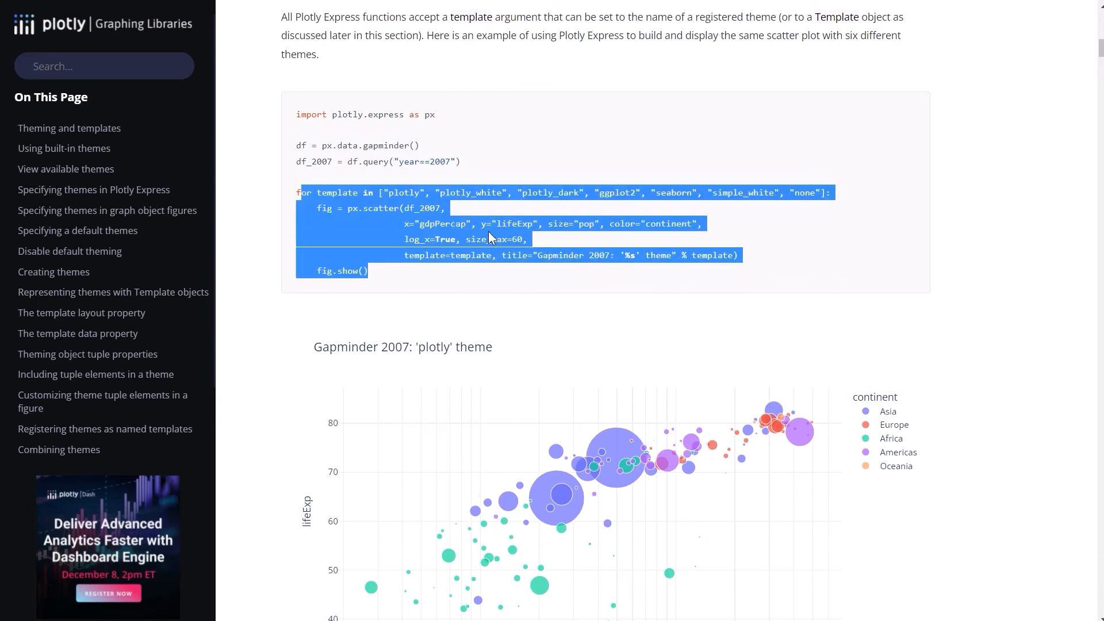
pyautogui.scroll(-3)
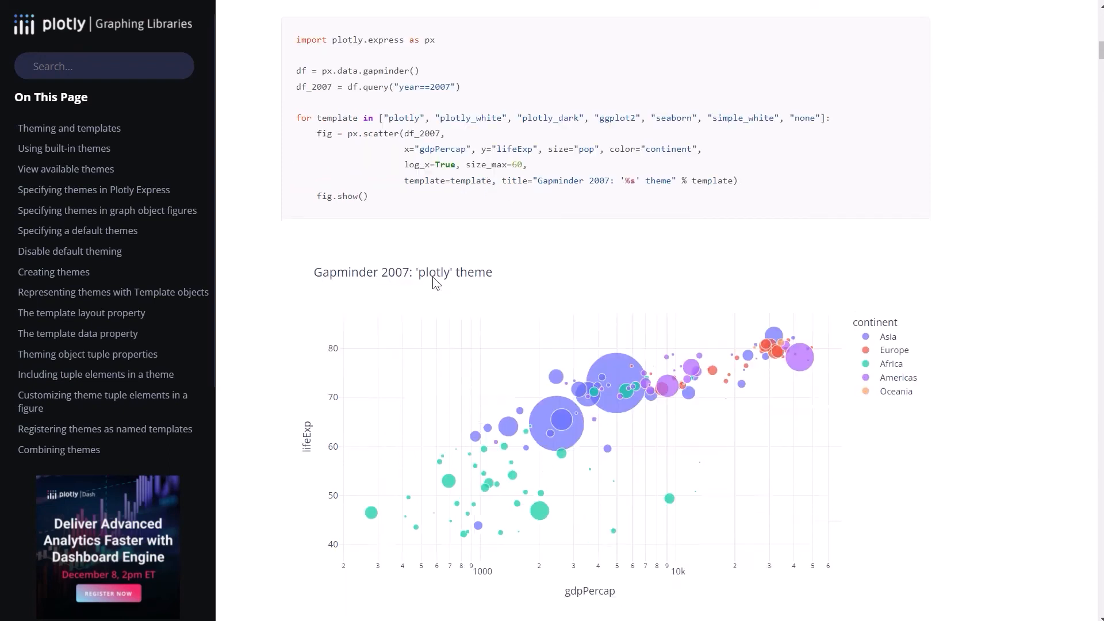
pyautogui.scroll(-3)
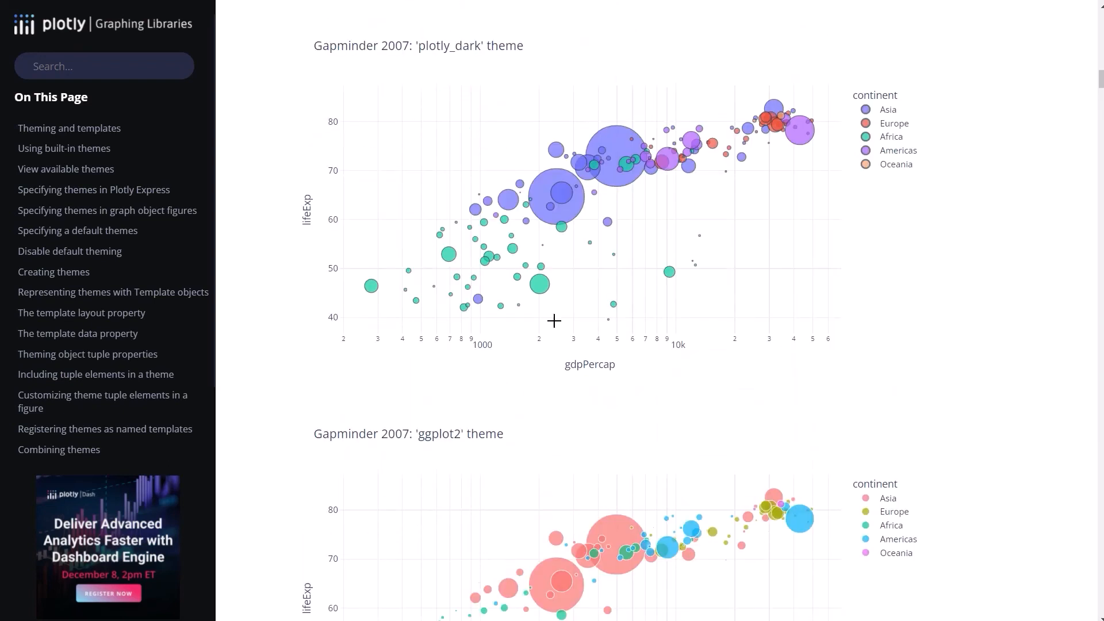
pyautogui.scroll(-3)
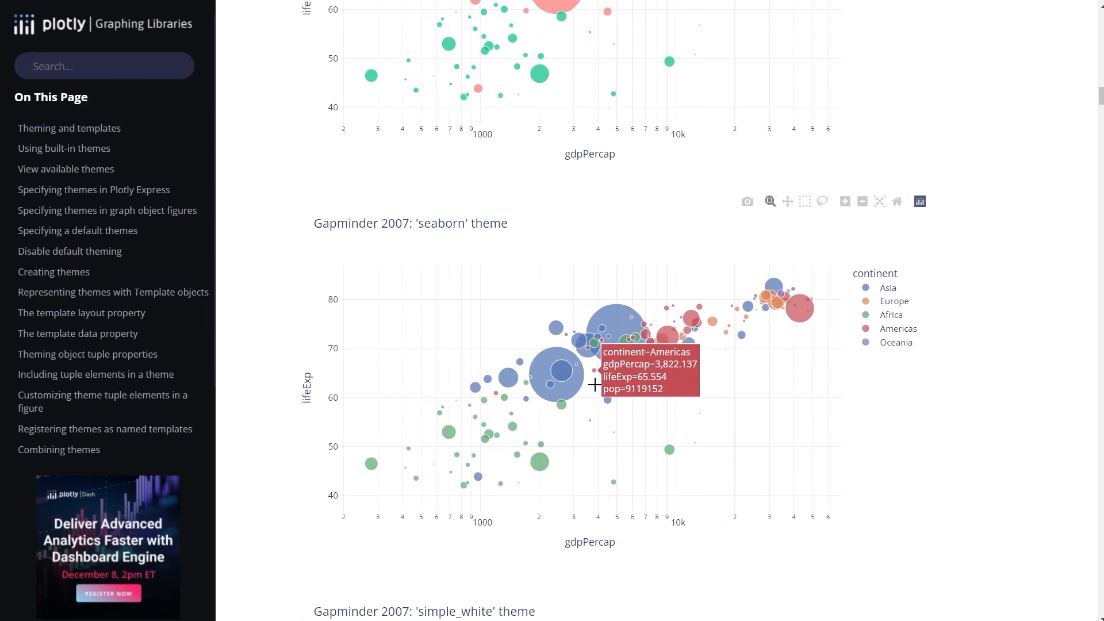
pyautogui.moveTo(439, 223)
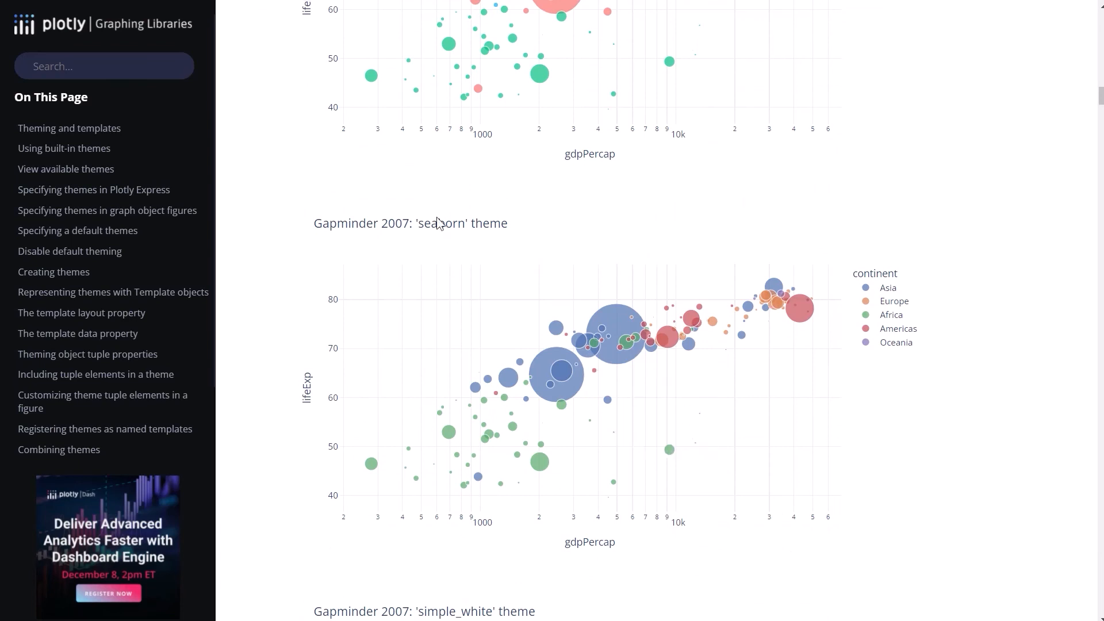
pyautogui.scroll(-3)
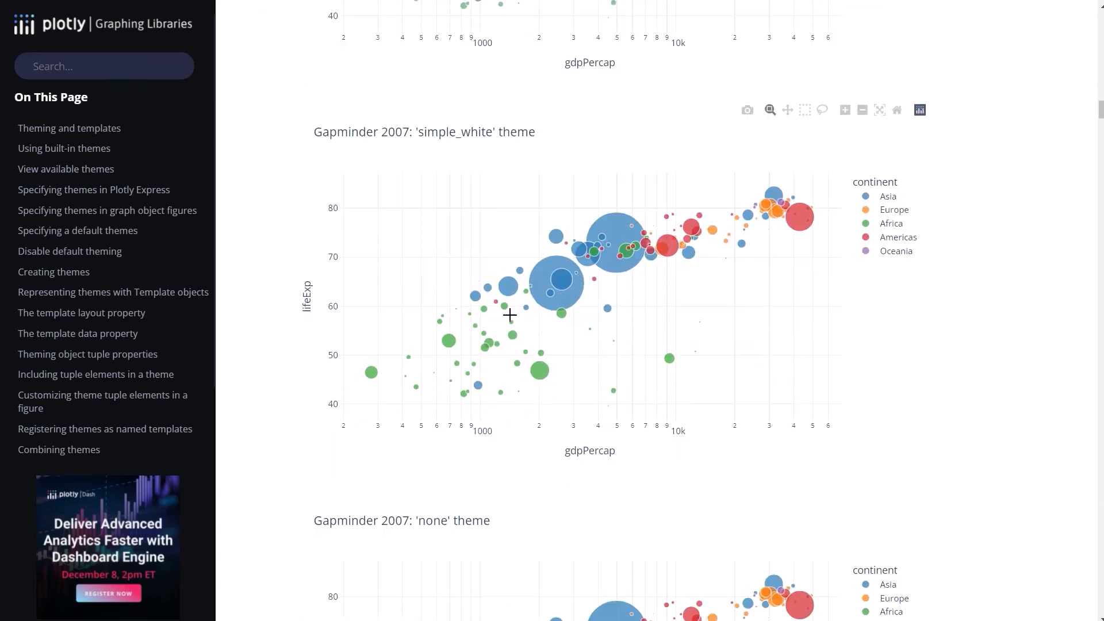
pyautogui.scroll(-3)
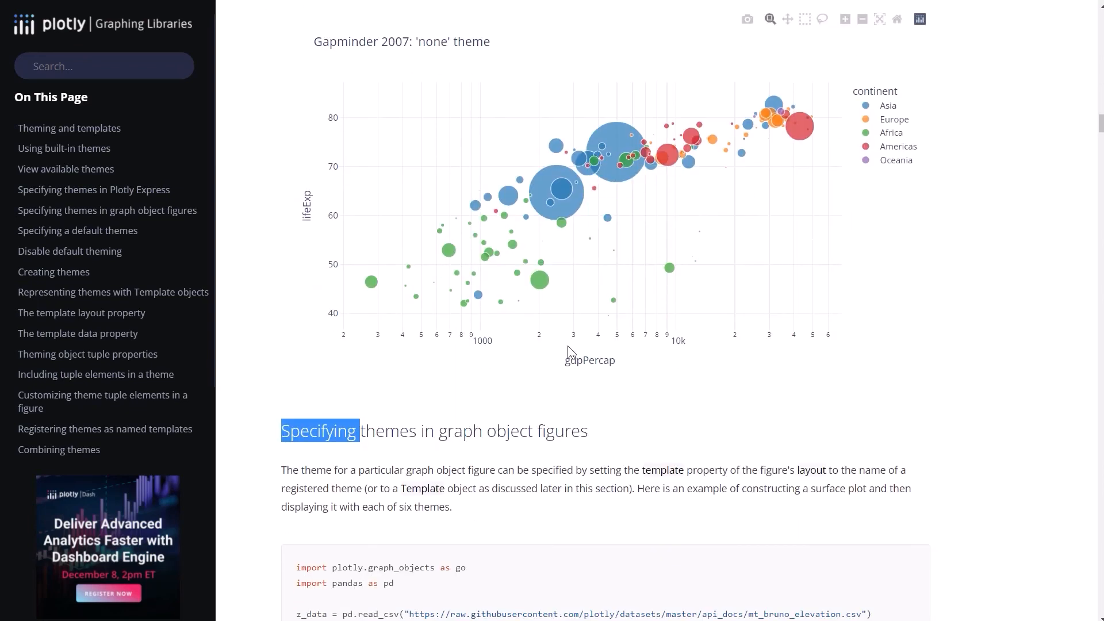
pyautogui.scroll(-3)
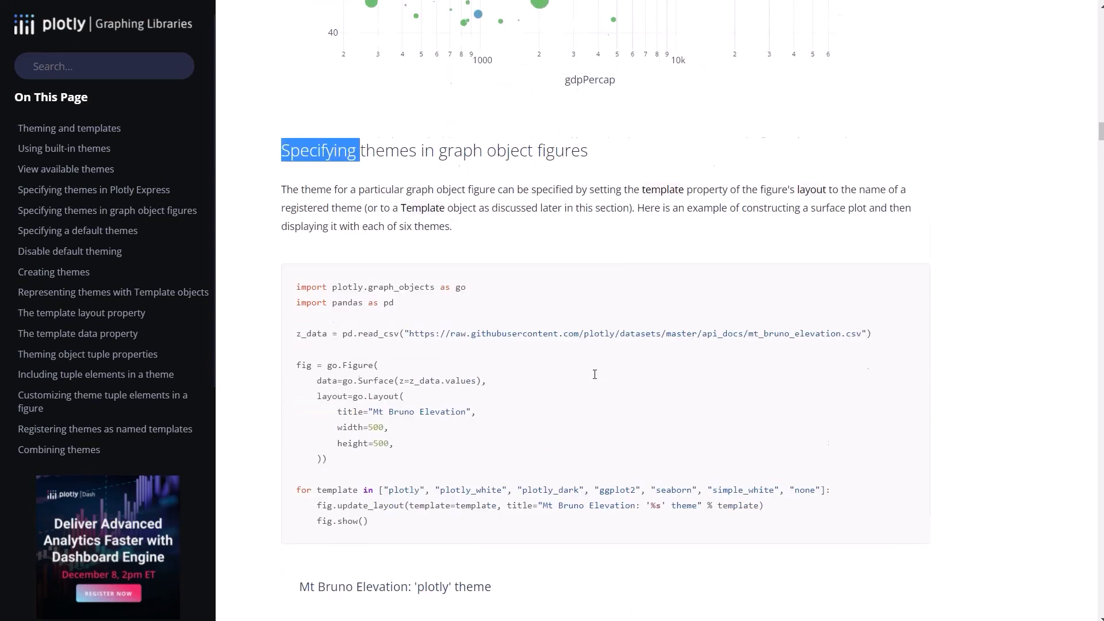
pyautogui.scroll(-3)
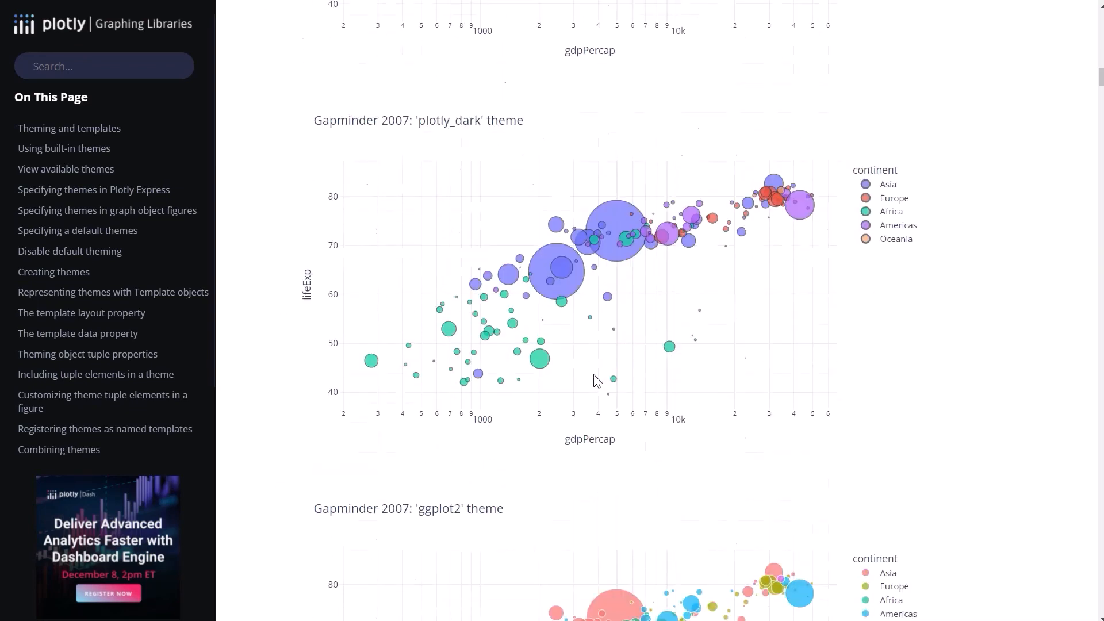
pyautogui.scroll(3)
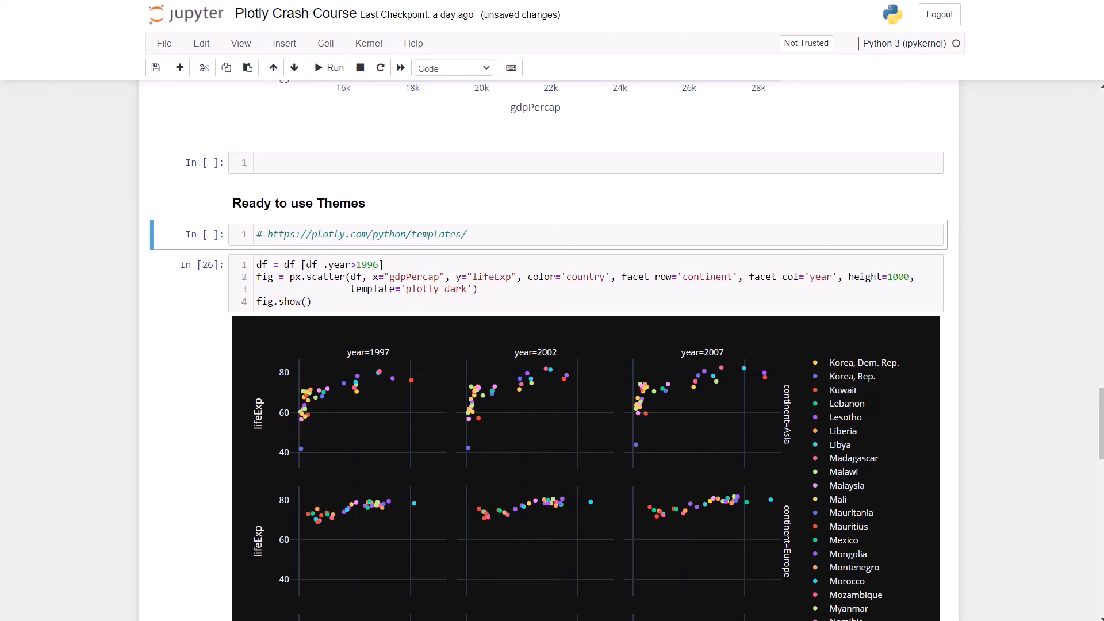
# Step: Change the template to seaborn, rerun, and browse the lavender-panelled grid
pyautogui.write('seaborn')
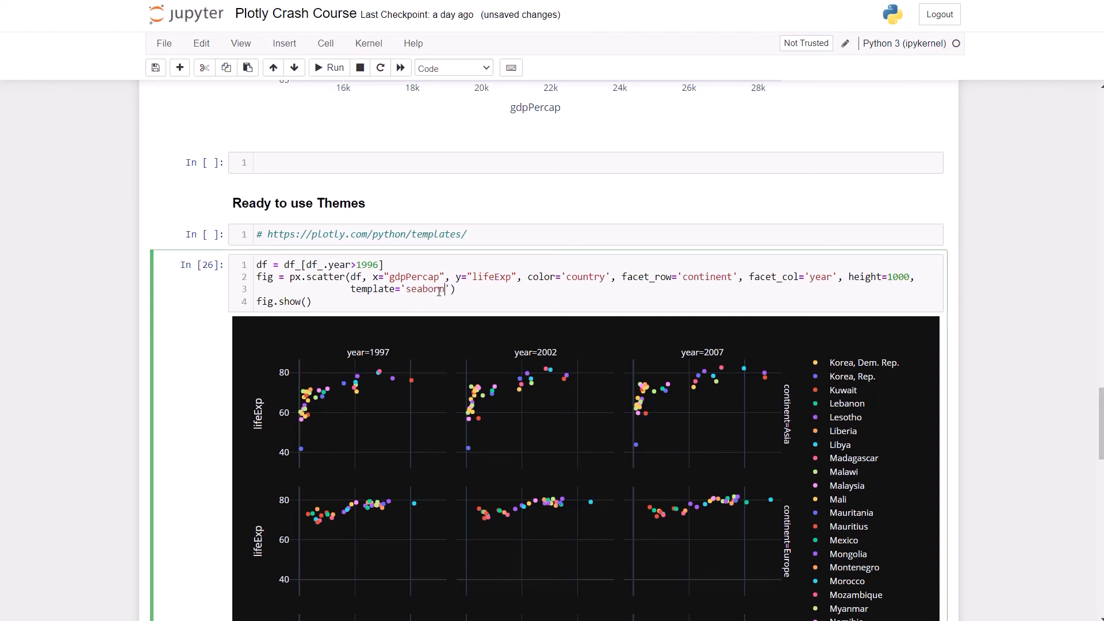
pyautogui.click(336, 68)
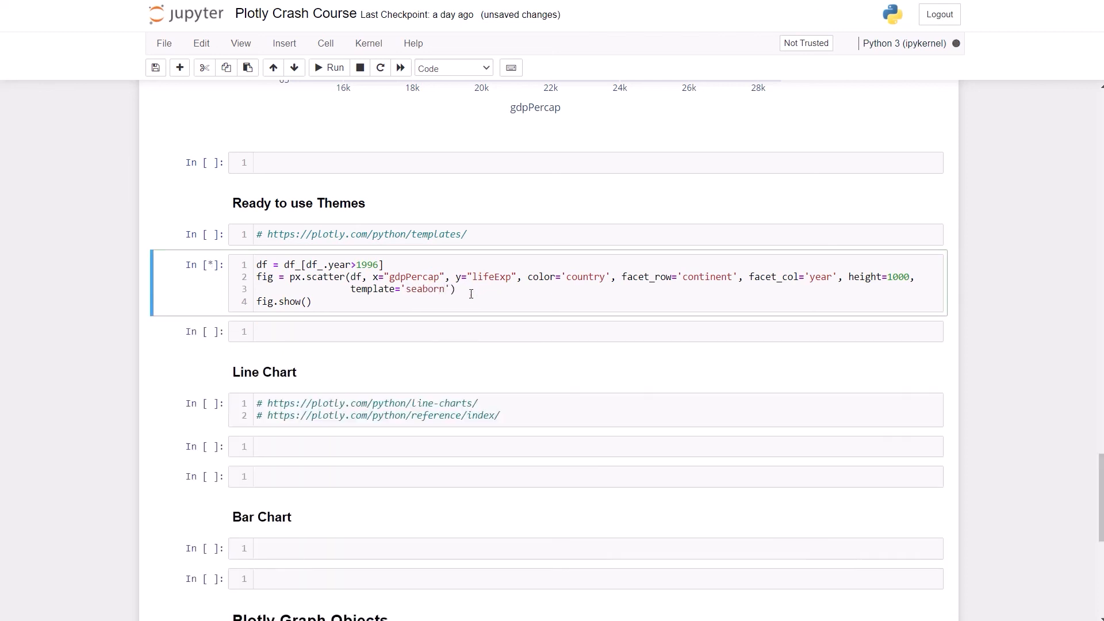
pyautogui.click(335, 68)
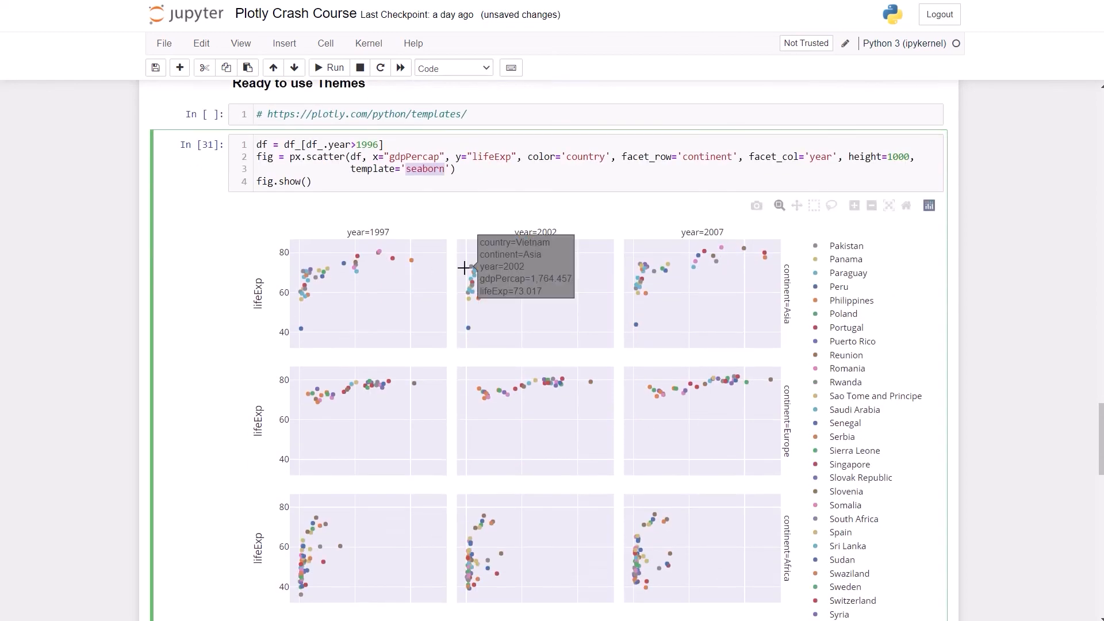
pyautogui.scroll(-3)
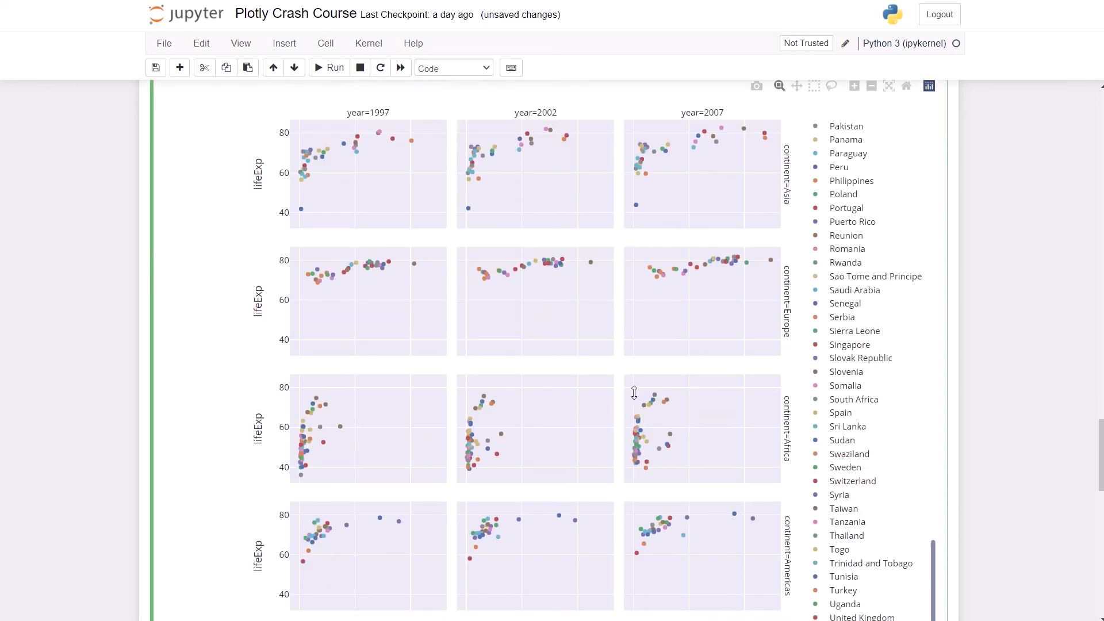
pyautogui.scroll(-3)
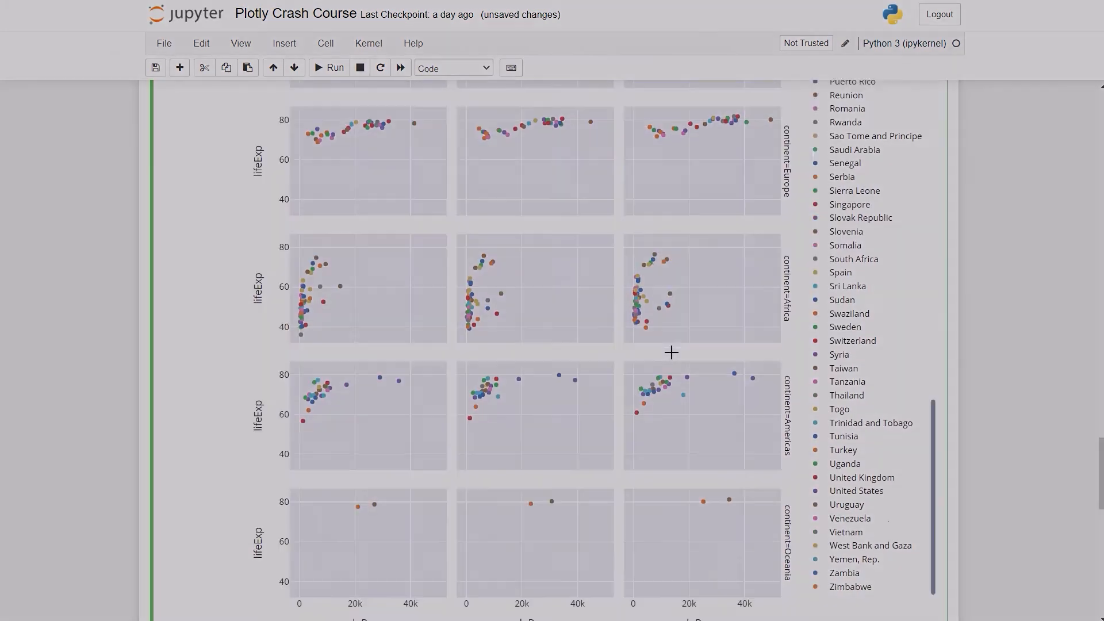